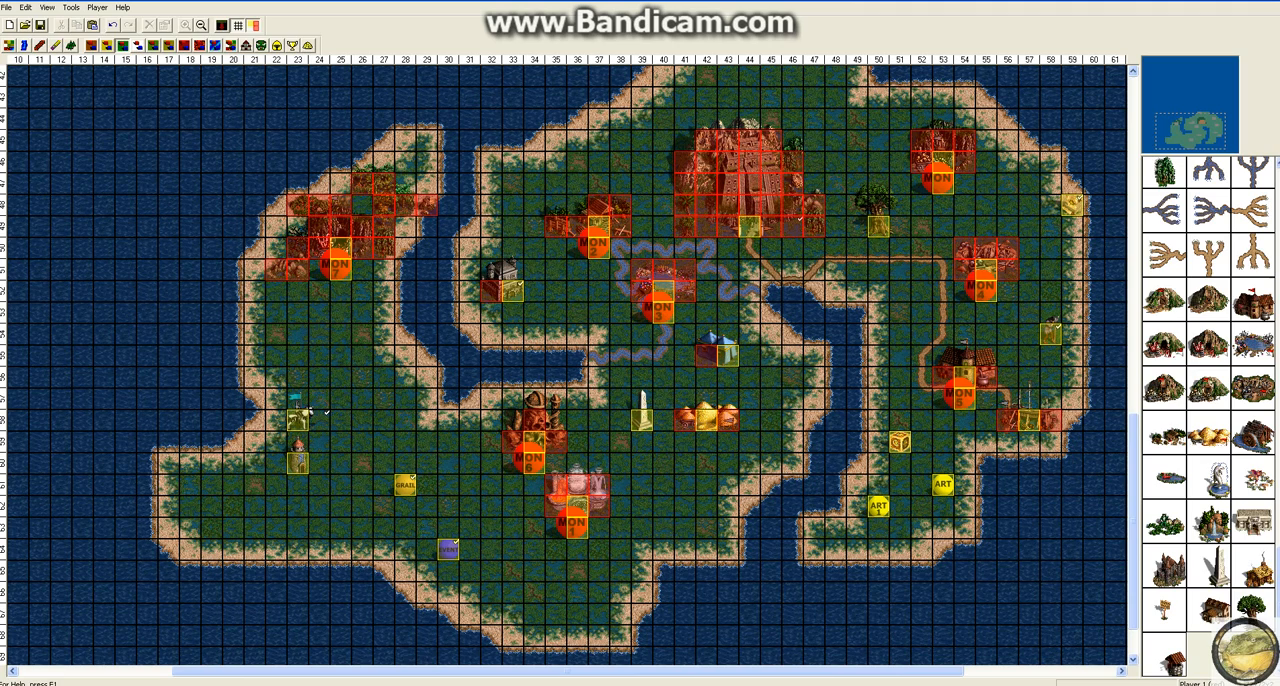
- Bring up Map Specifications from the Tools menu on the Special Victory Condition tab
left_click(76, 6)
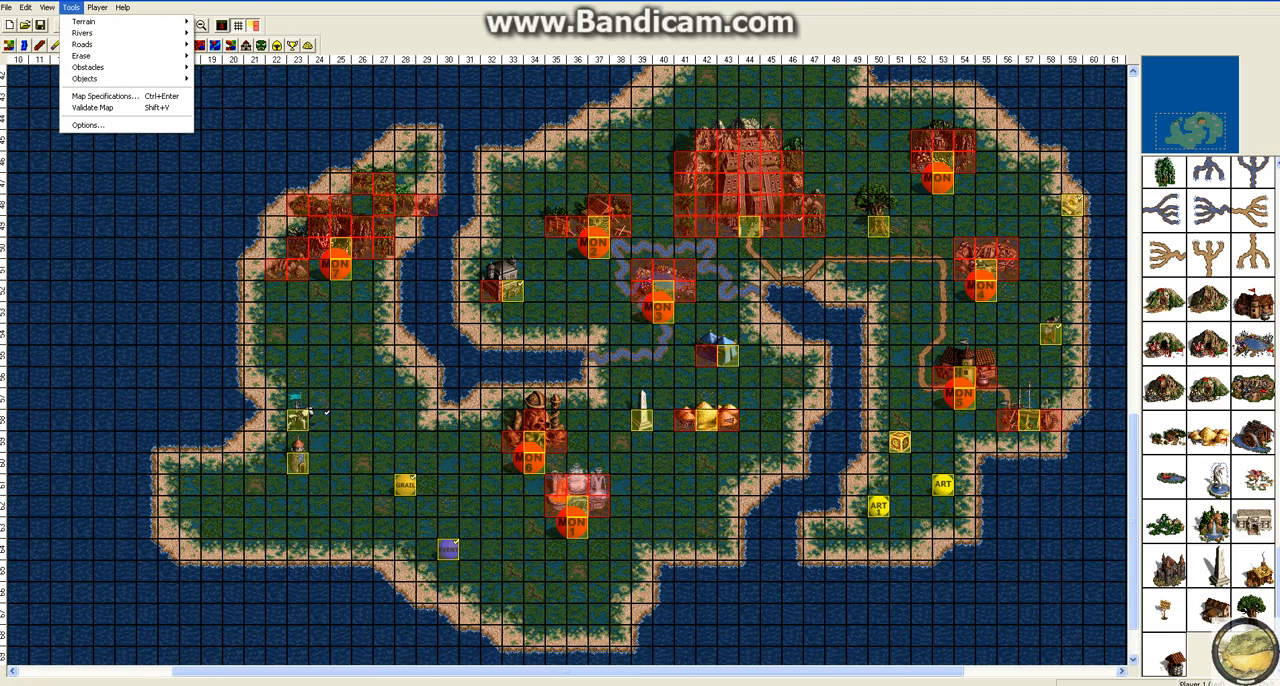
left_click(108, 96)
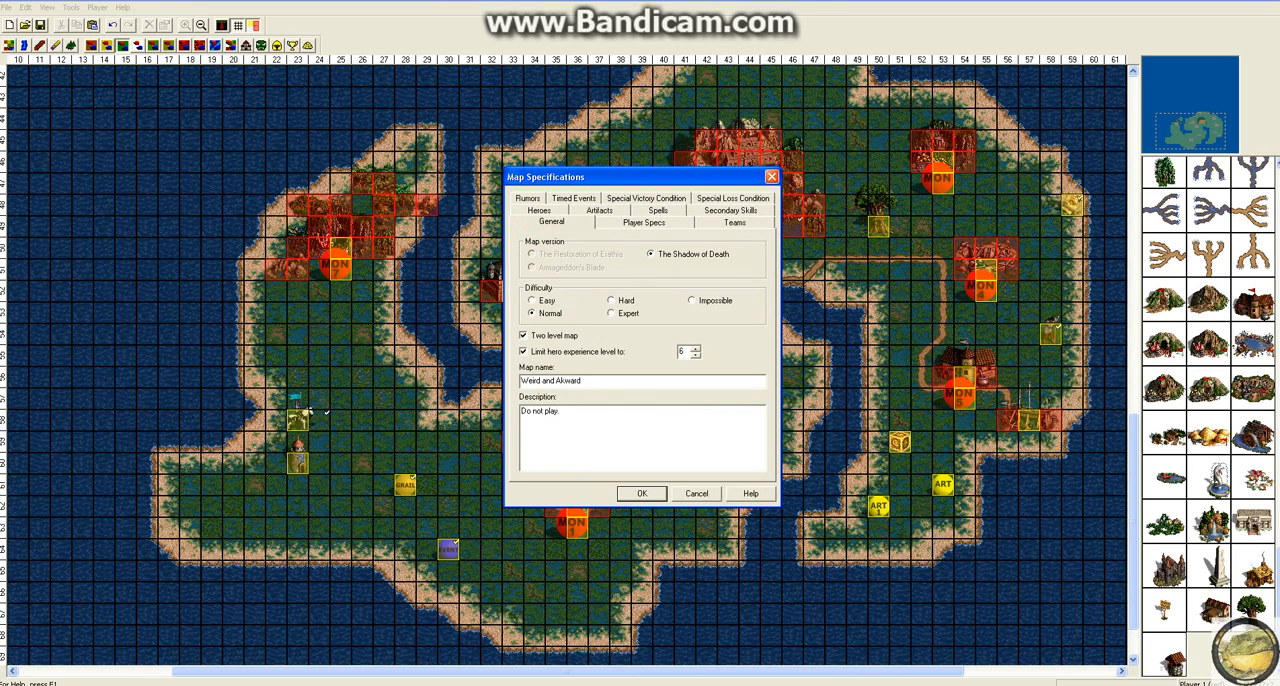
left_click(648, 196)
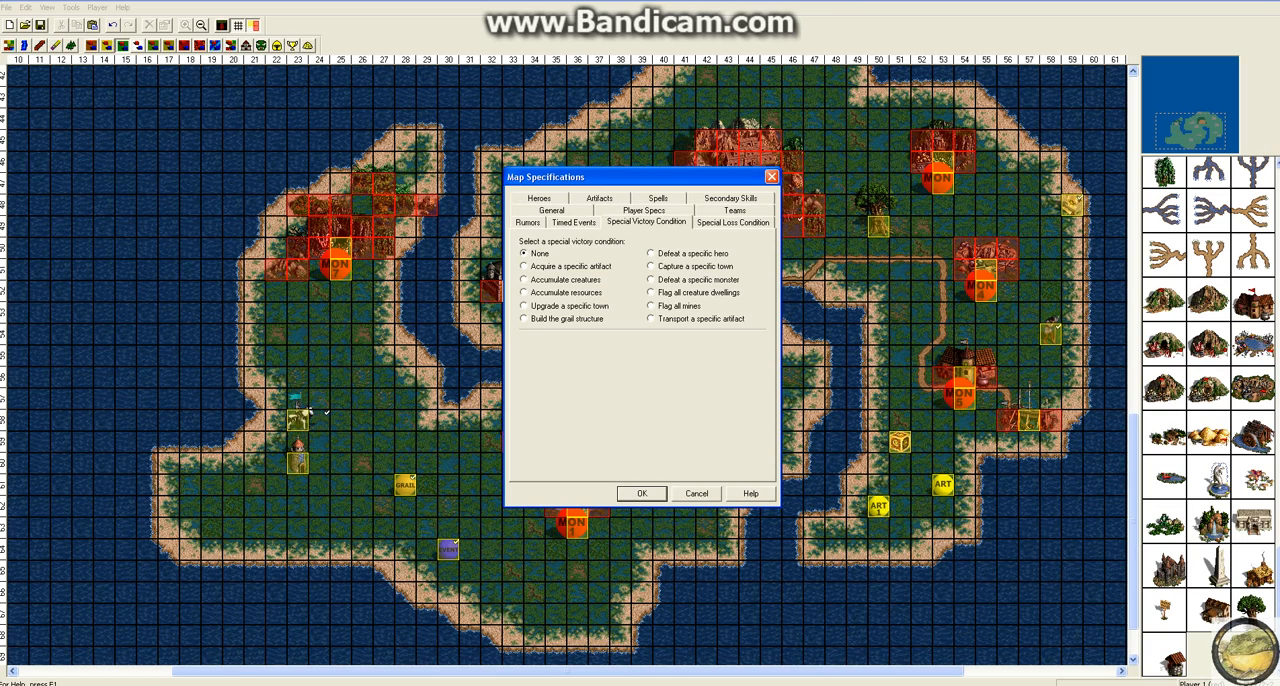
- Try creatures, resources, artifact, town upgrade, Grail structure, defeat hero and capture town as victory goals
left_click(524, 280)
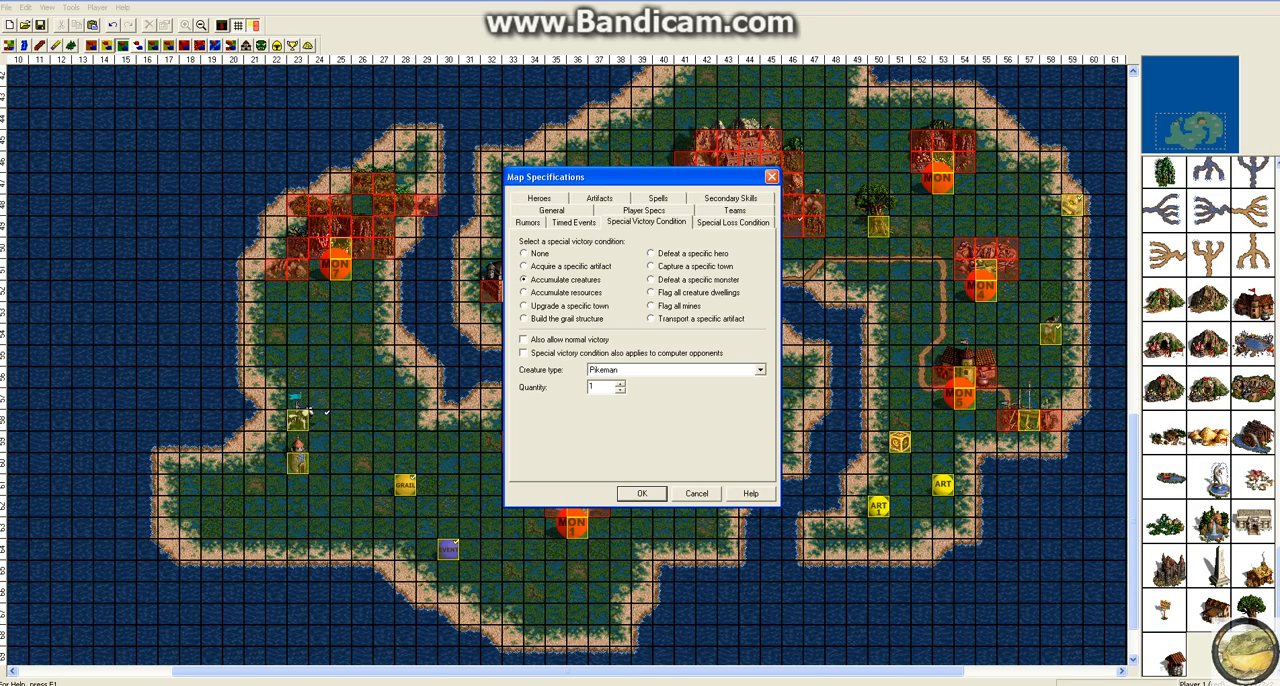
left_click(524, 292)
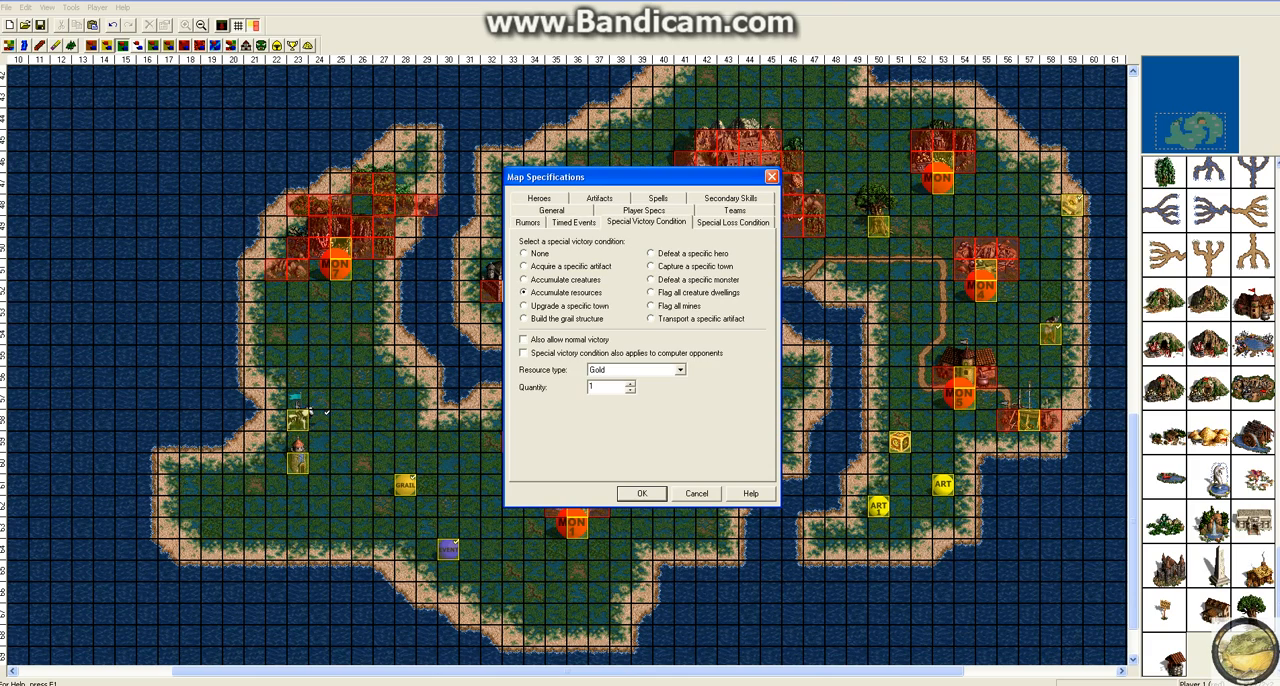
left_click(520, 266)
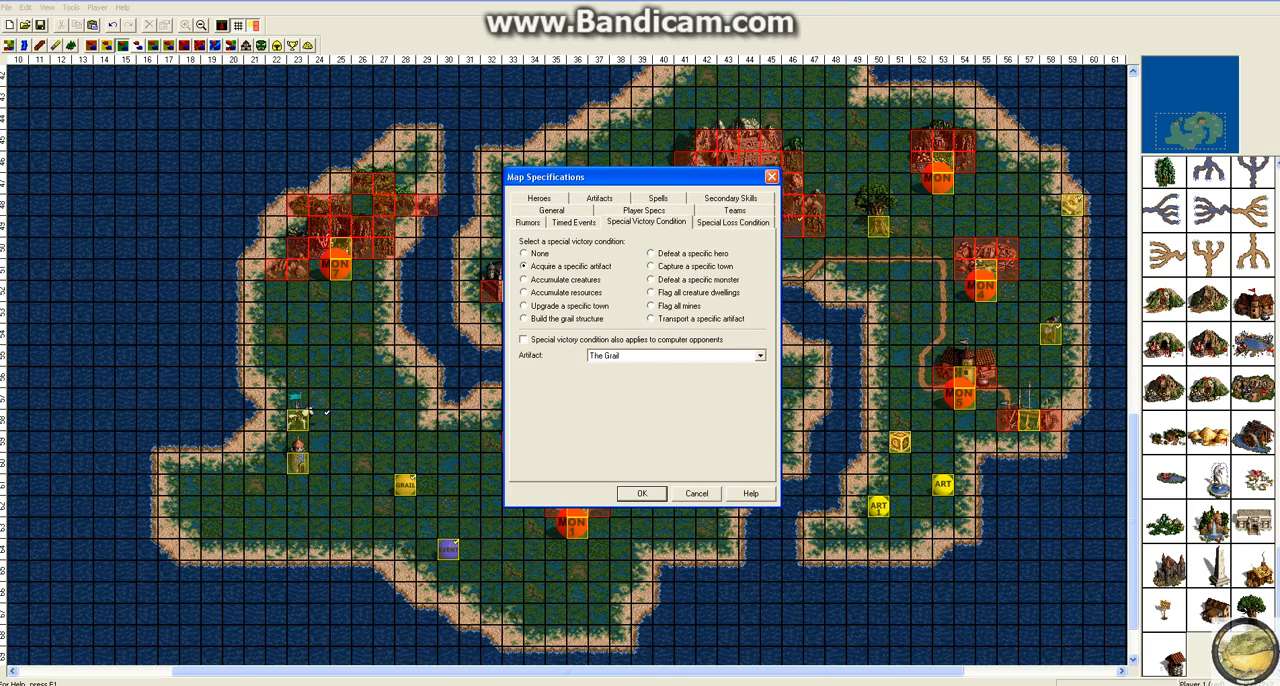
left_click(526, 304)
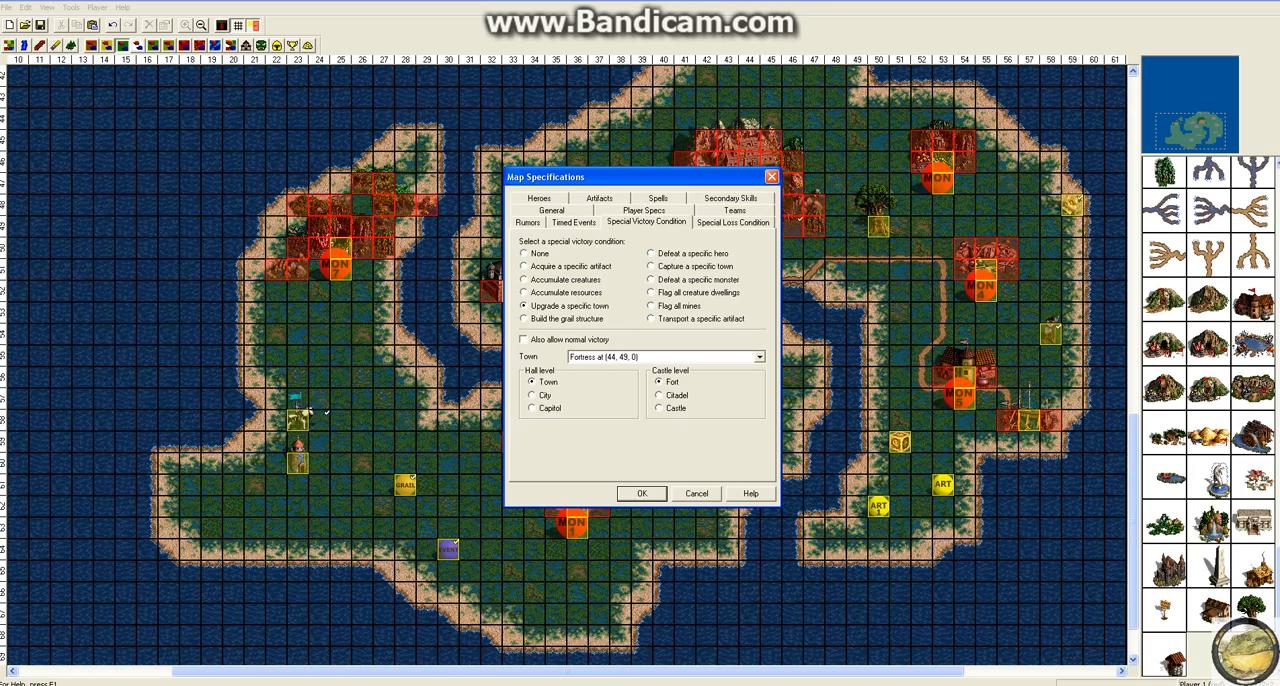
left_click(530, 410)
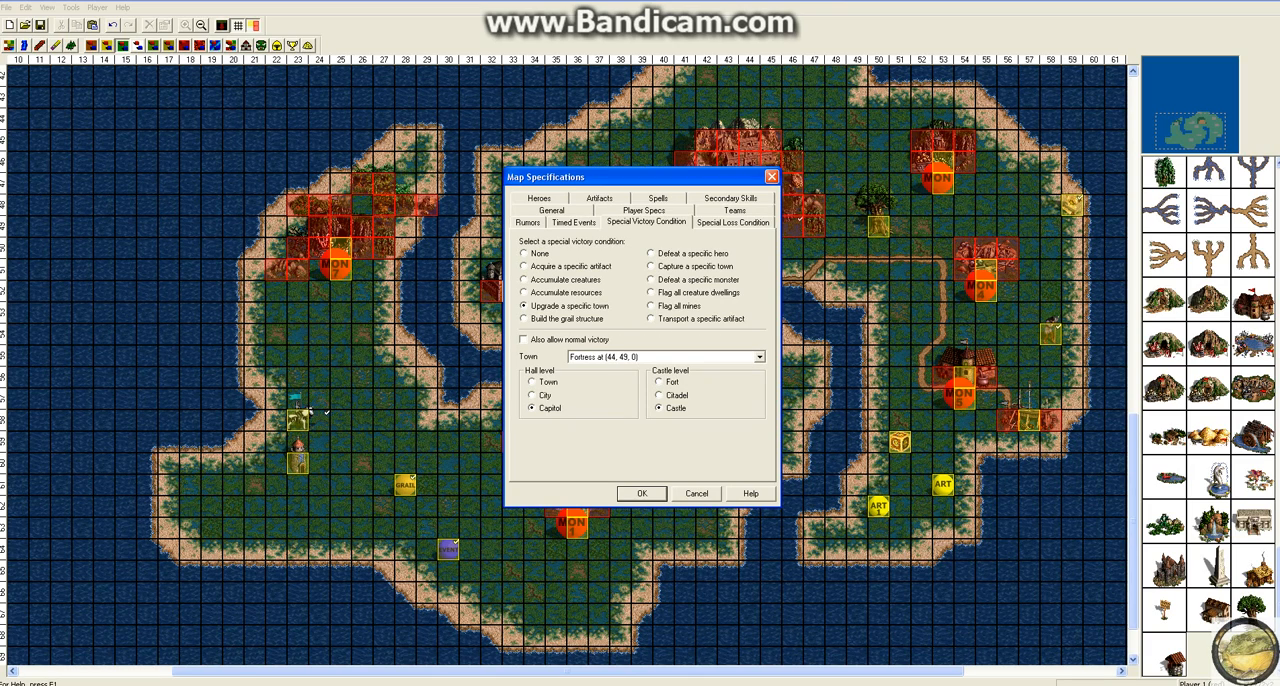
left_click(528, 318)
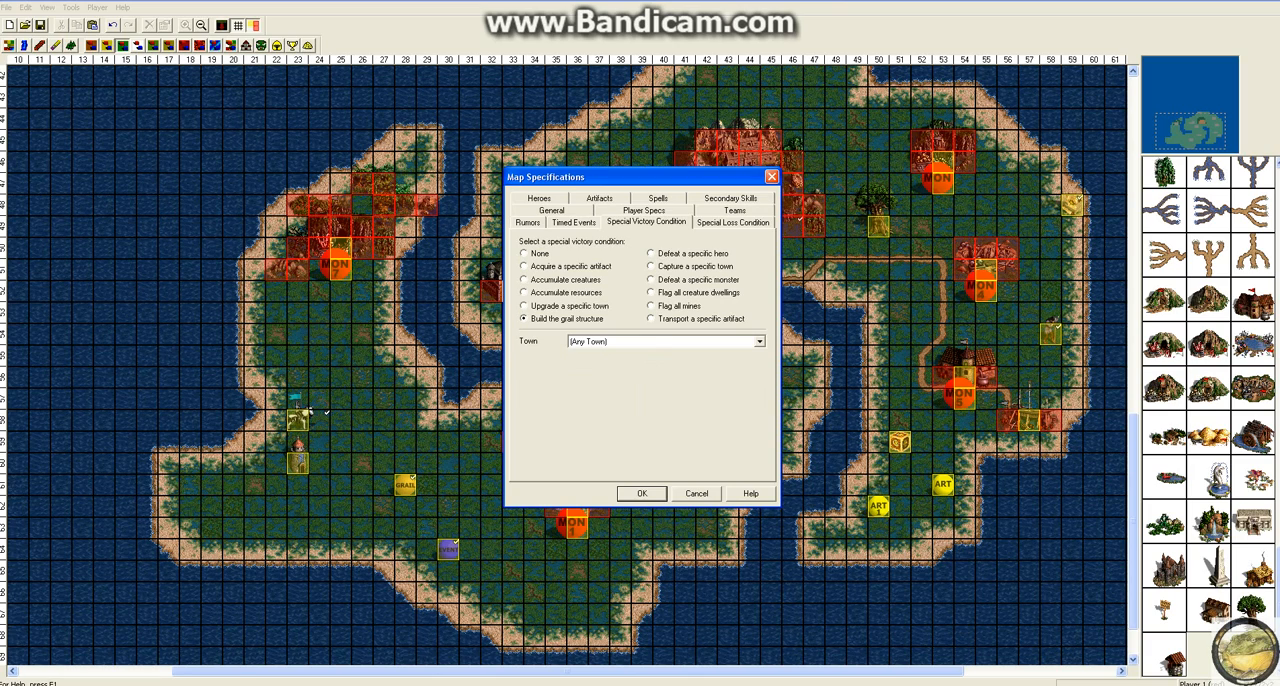
left_click(652, 252)
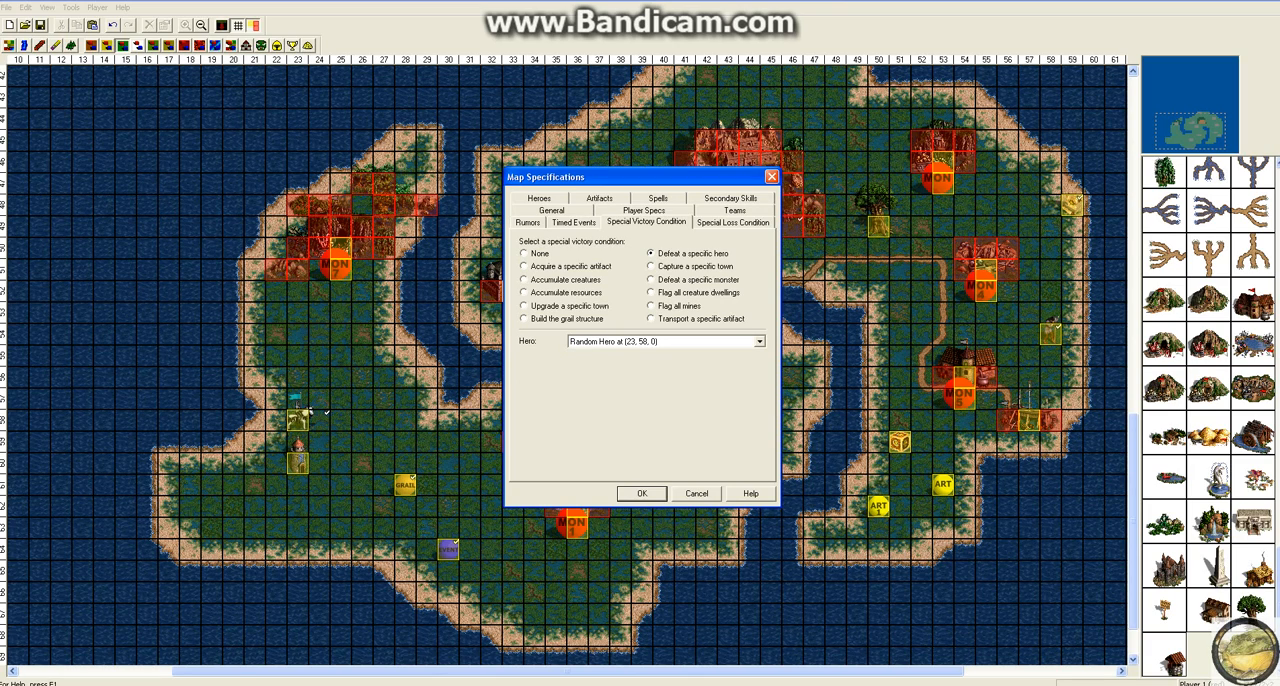
left_click(652, 266)
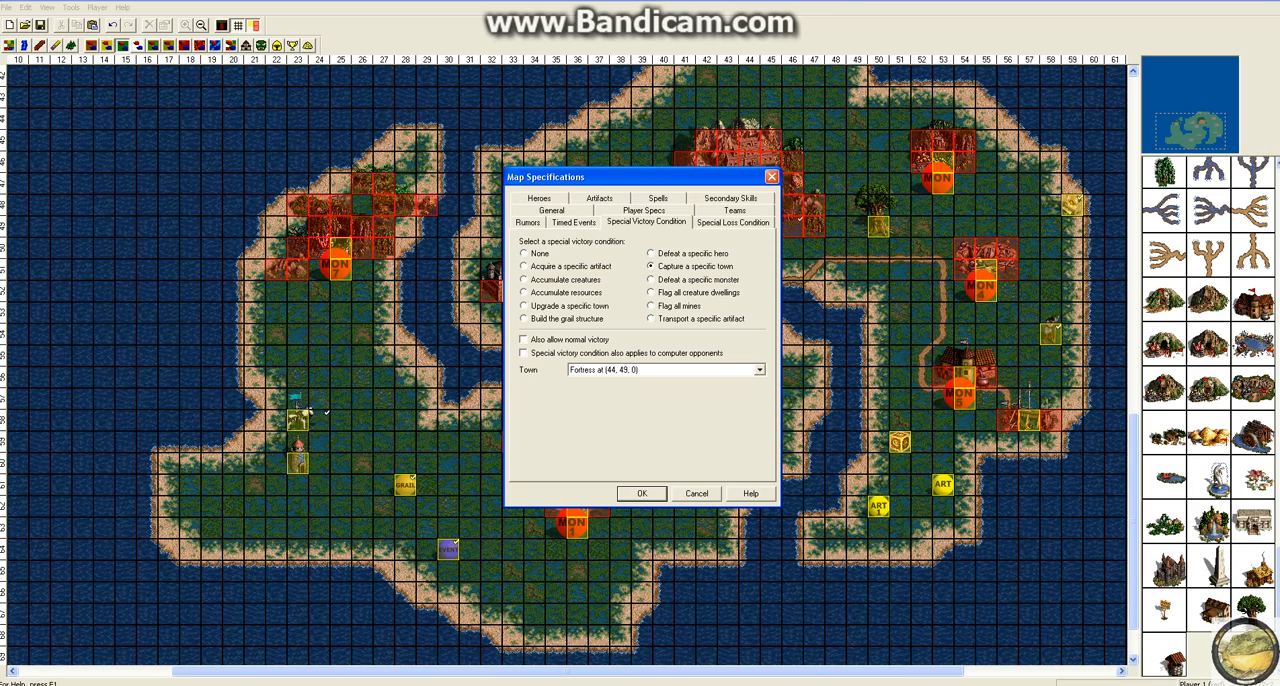
- Try flagging dwellings and mines, settle on transporting the Grail, and move to loss conditions
left_click(524, 280)
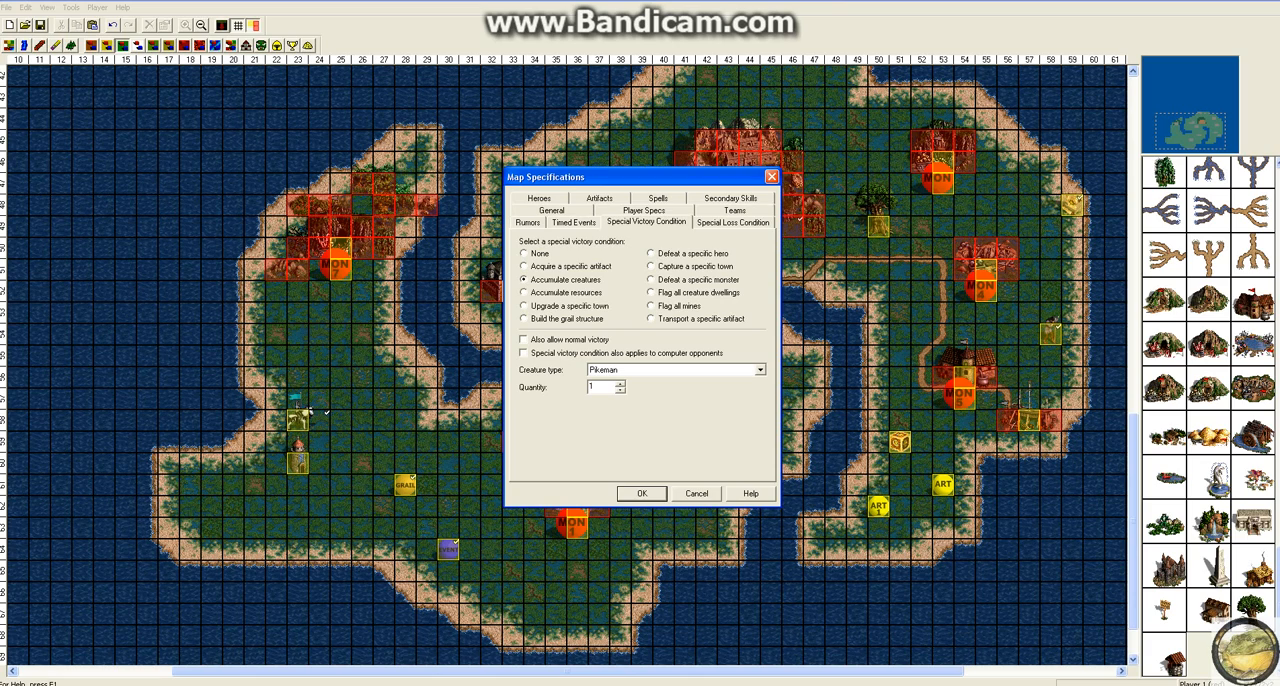
left_click(646, 292)
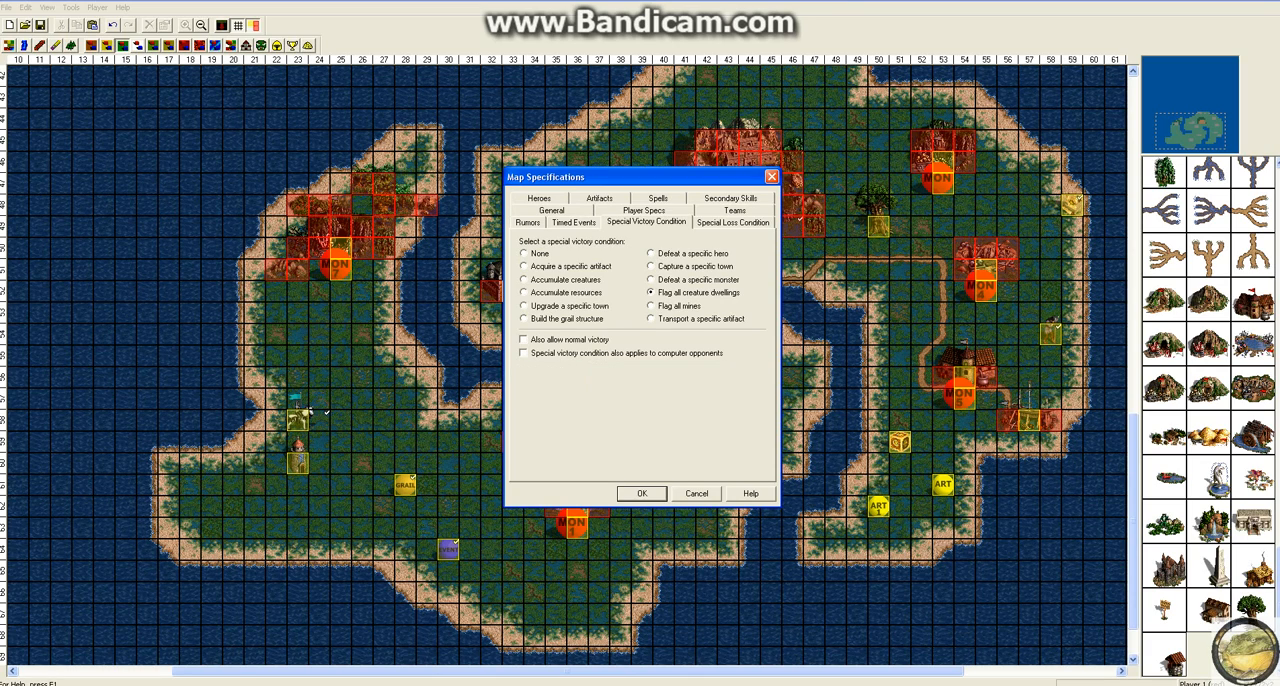
left_click(652, 304)
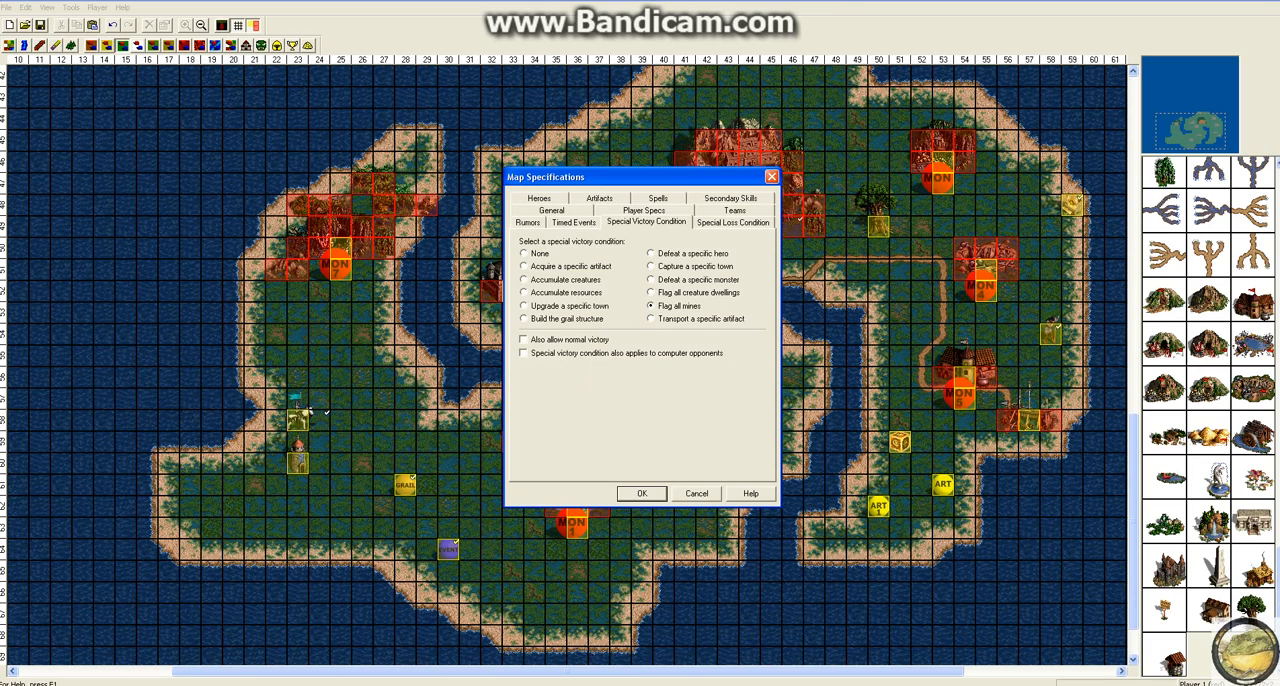
left_click(654, 318)
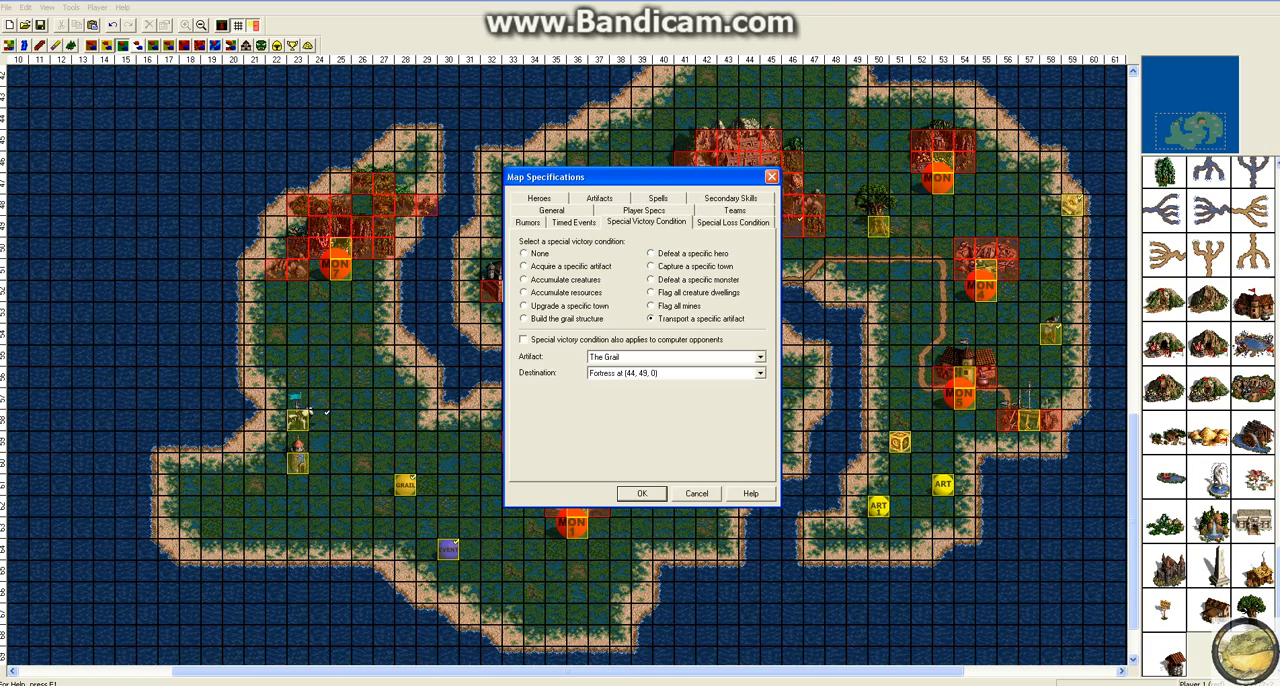
left_click(732, 220)
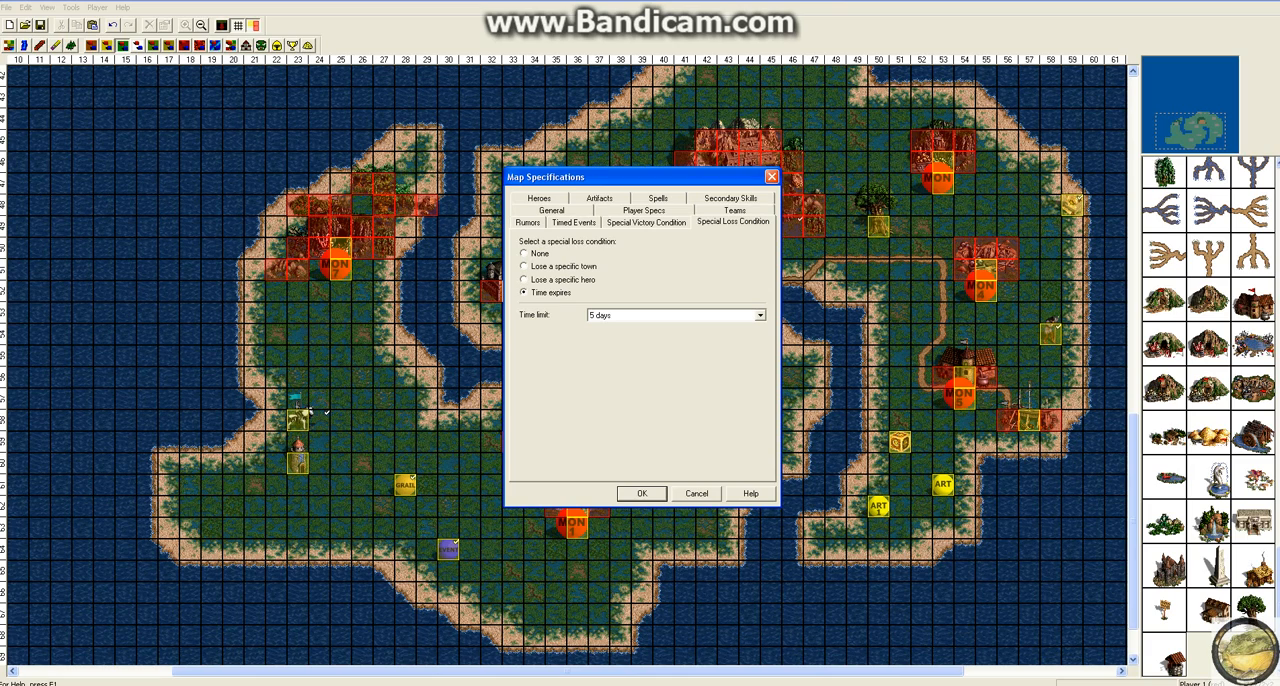
- Try the loss options, set Time expires with a 1 week limit, and confirm the specifications
left_click(524, 252)
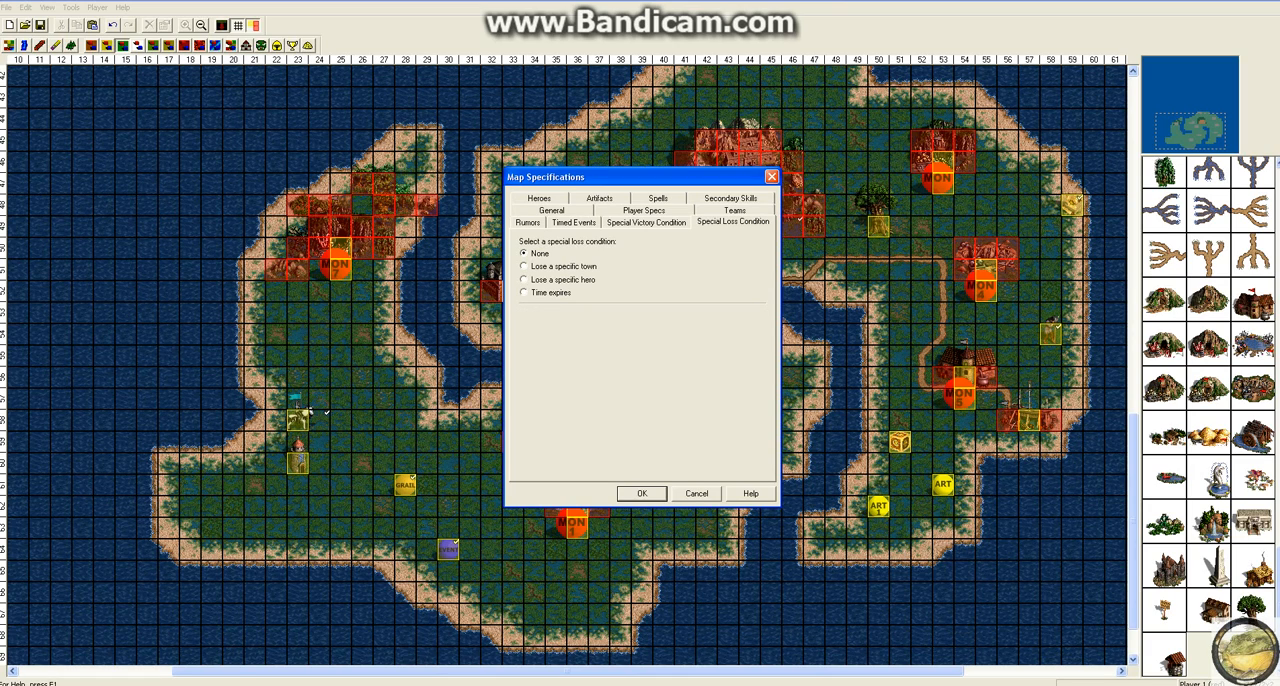
left_click(572, 444)
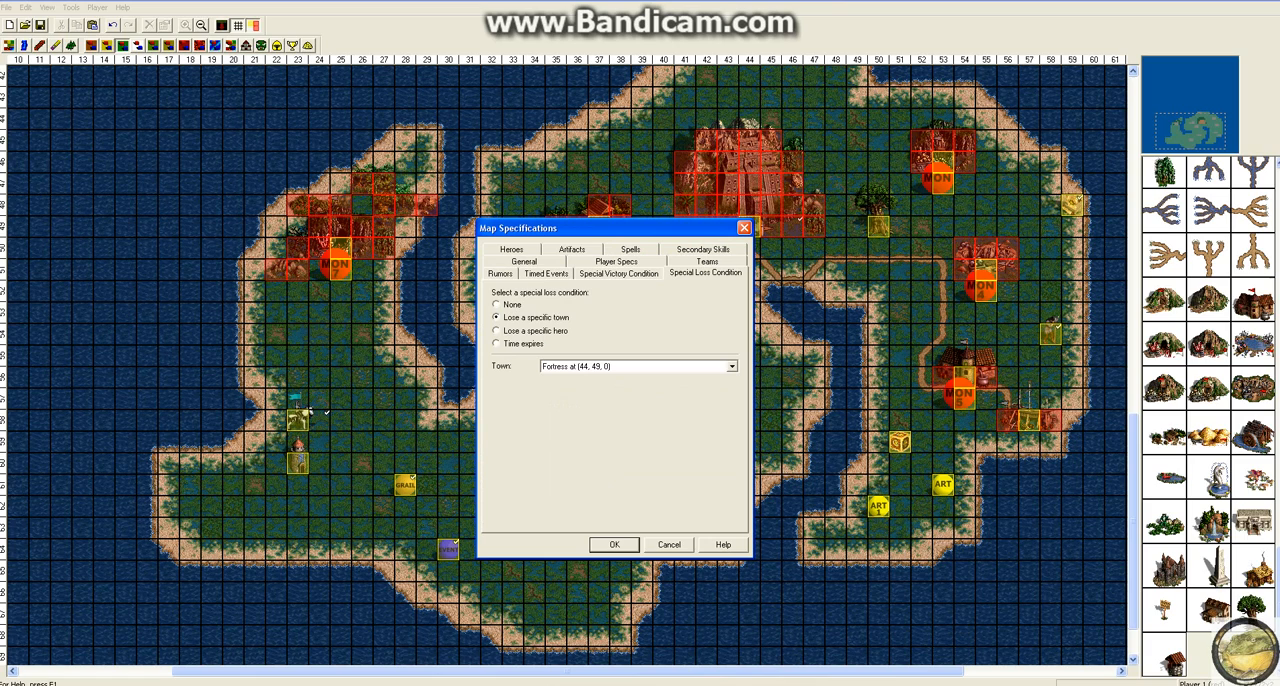
left_click(496, 330)
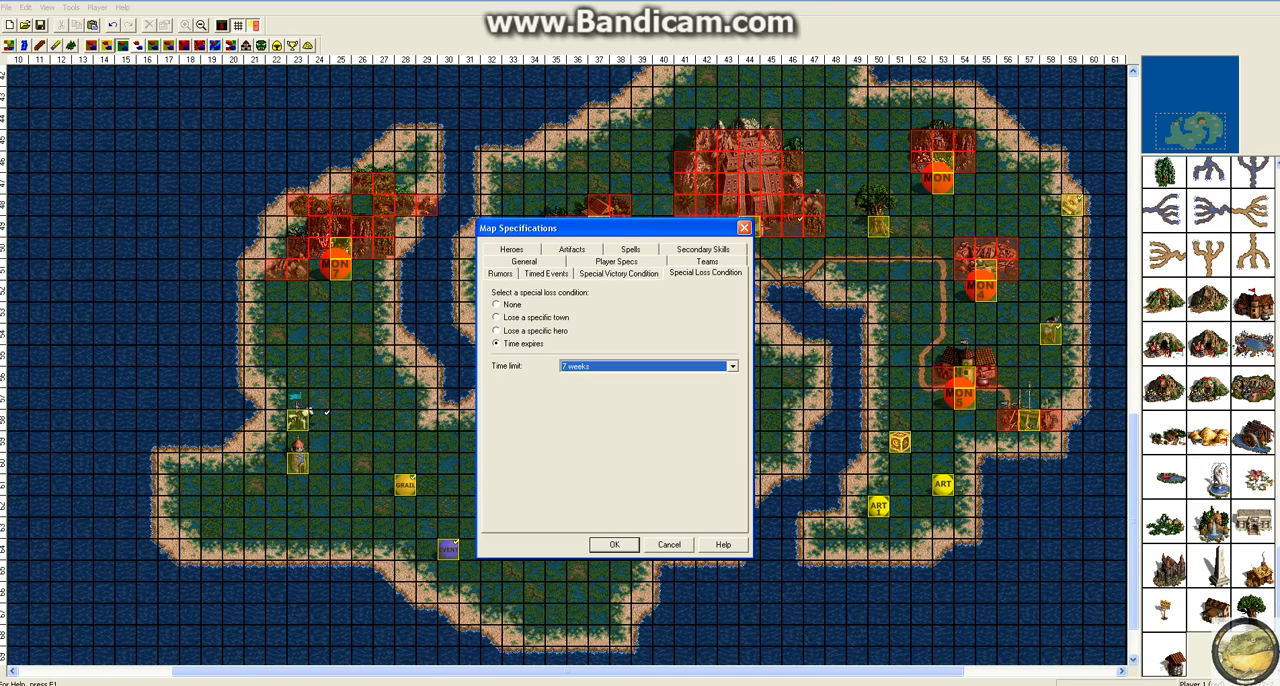
left_click(732, 366)
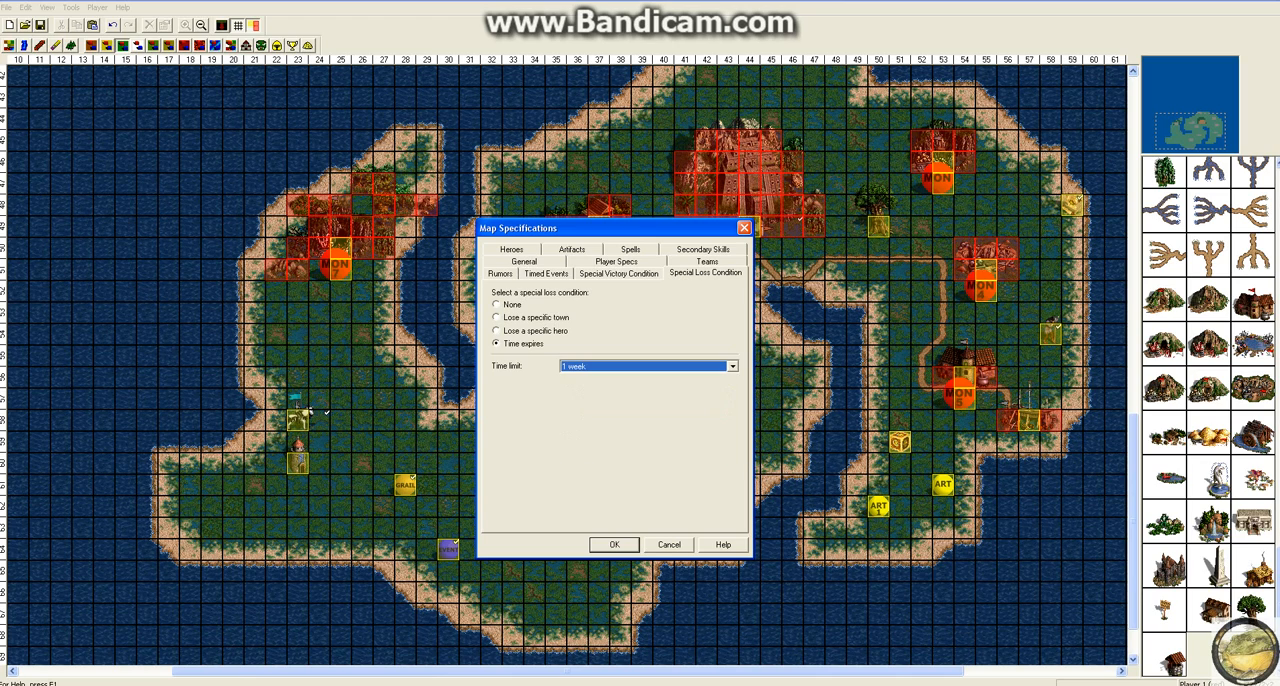
left_click(616, 544)
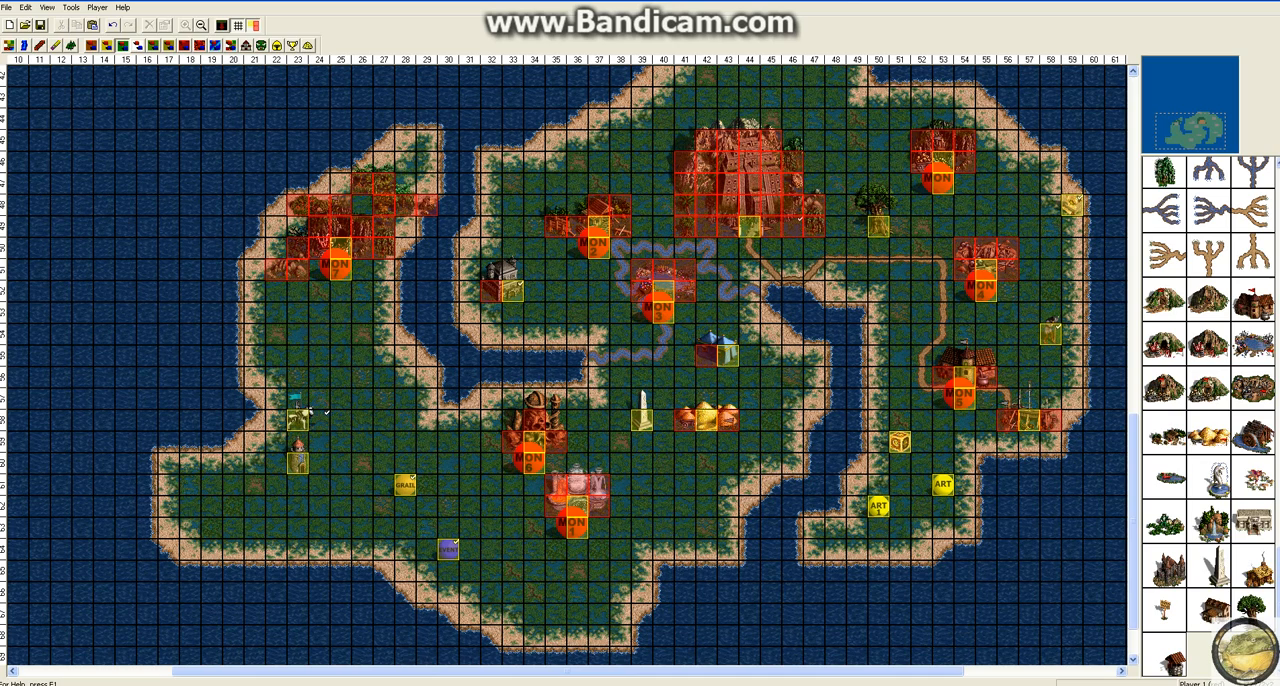
- Validate the map and dismiss the report and the unreachable Prison at (36, 48, 0) warning
left_click(72, 6)
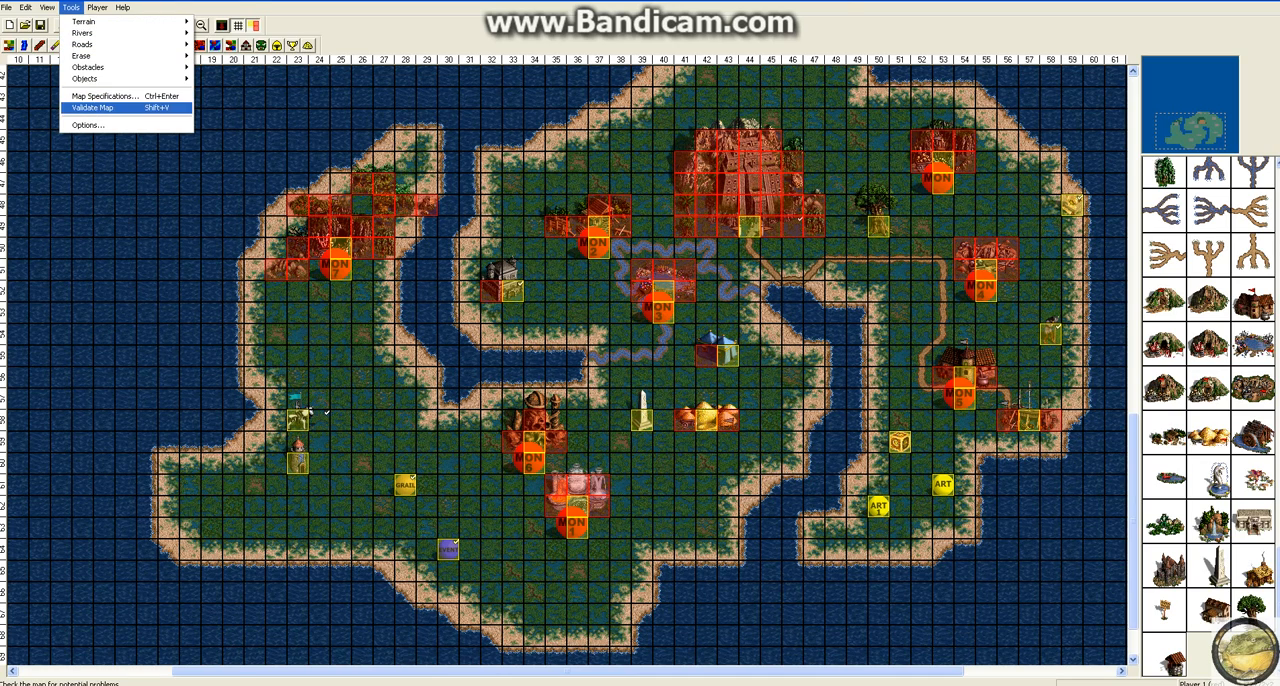
left_click(92, 102)
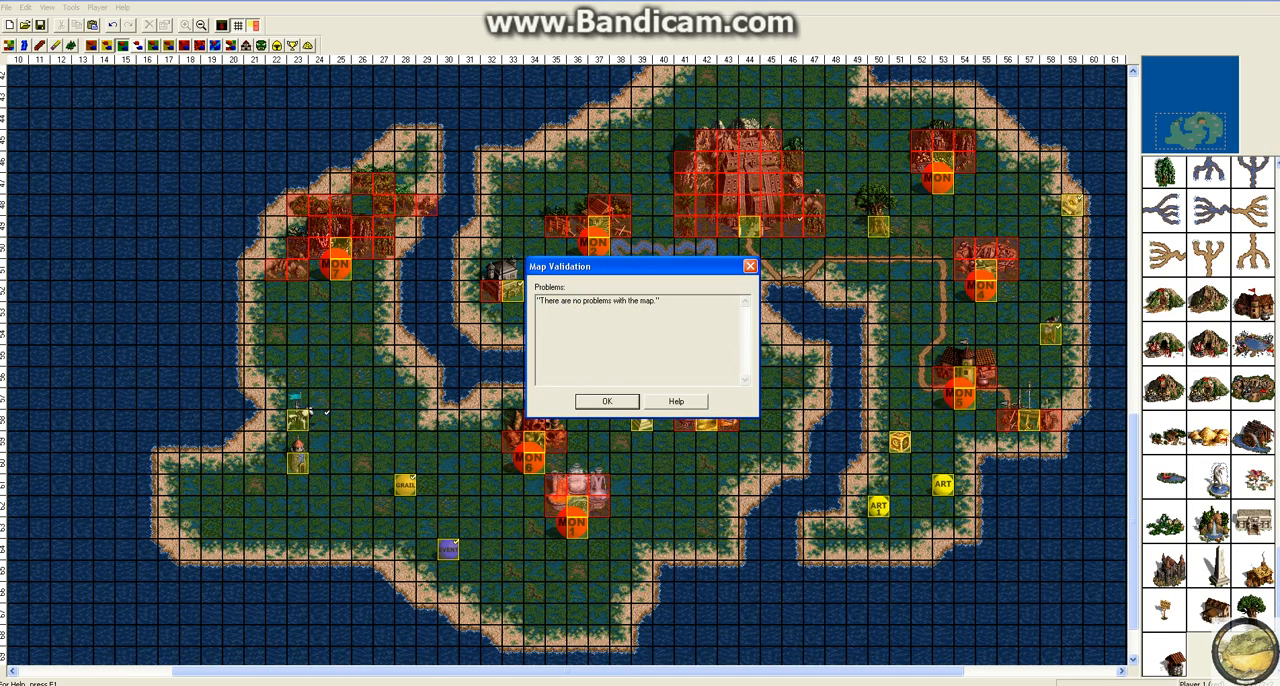
left_click(608, 400)
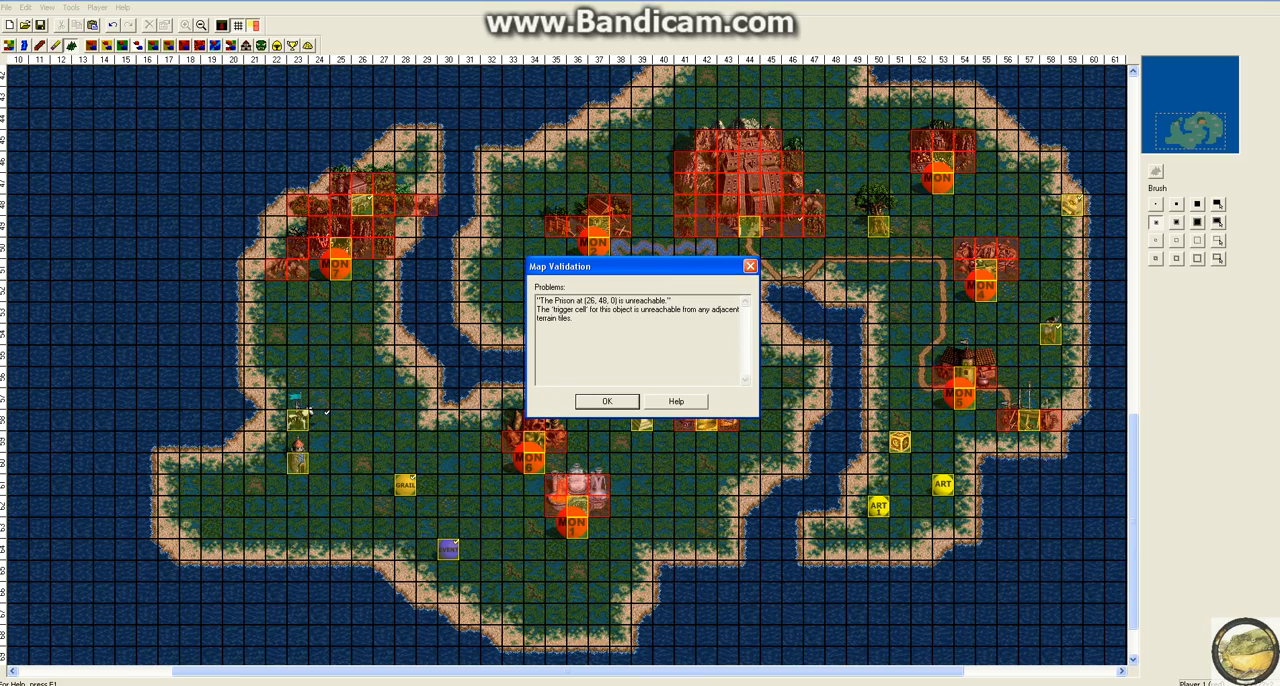
left_click(608, 400)
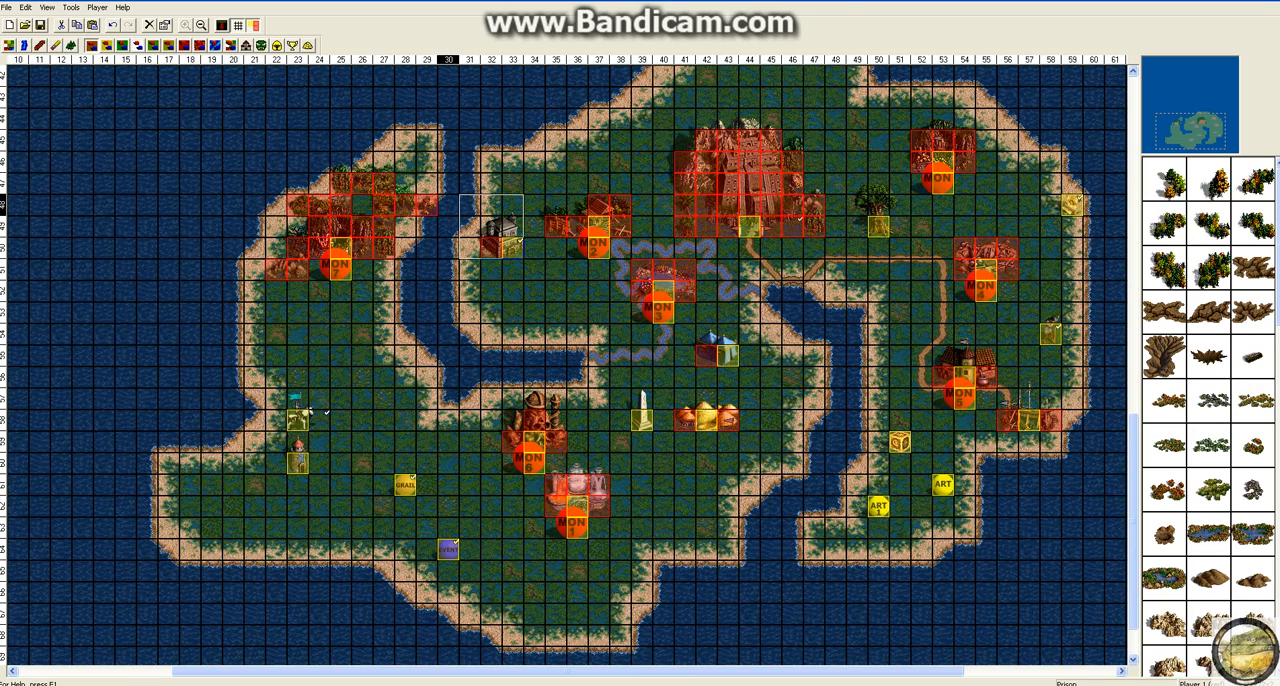
- Validate the map again and dismiss the 'no problems with the map' report
left_click(70, 6)
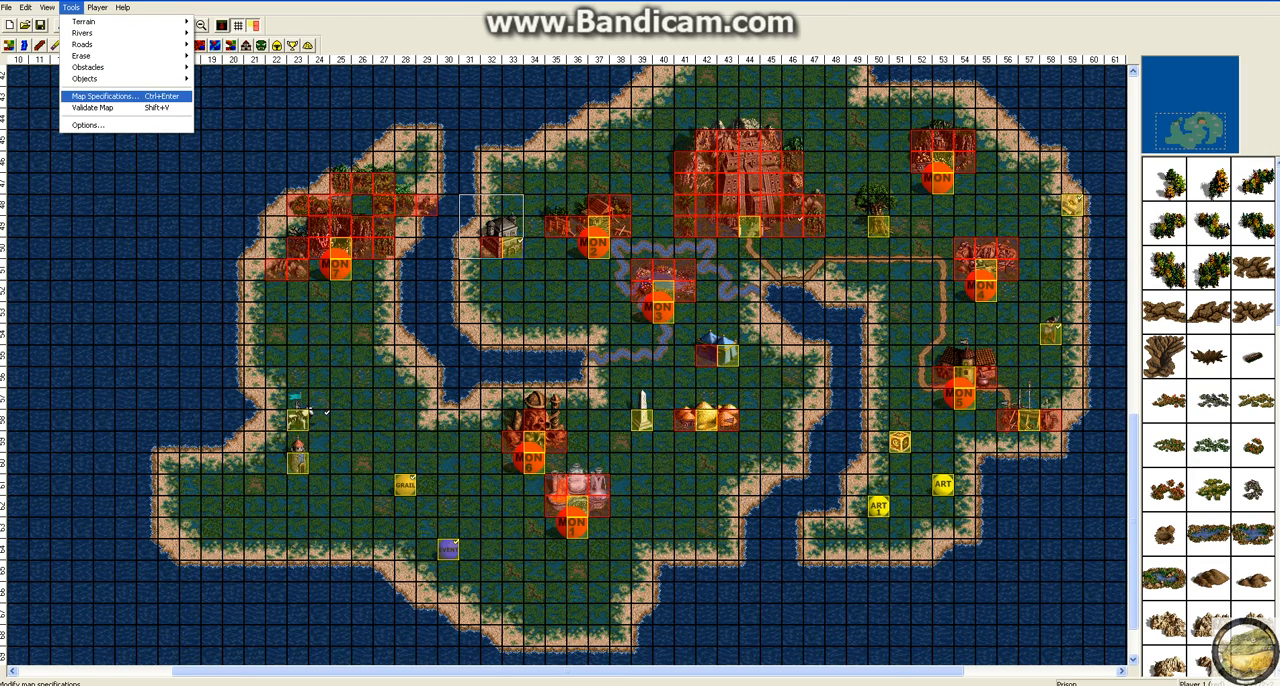
left_click(92, 108)
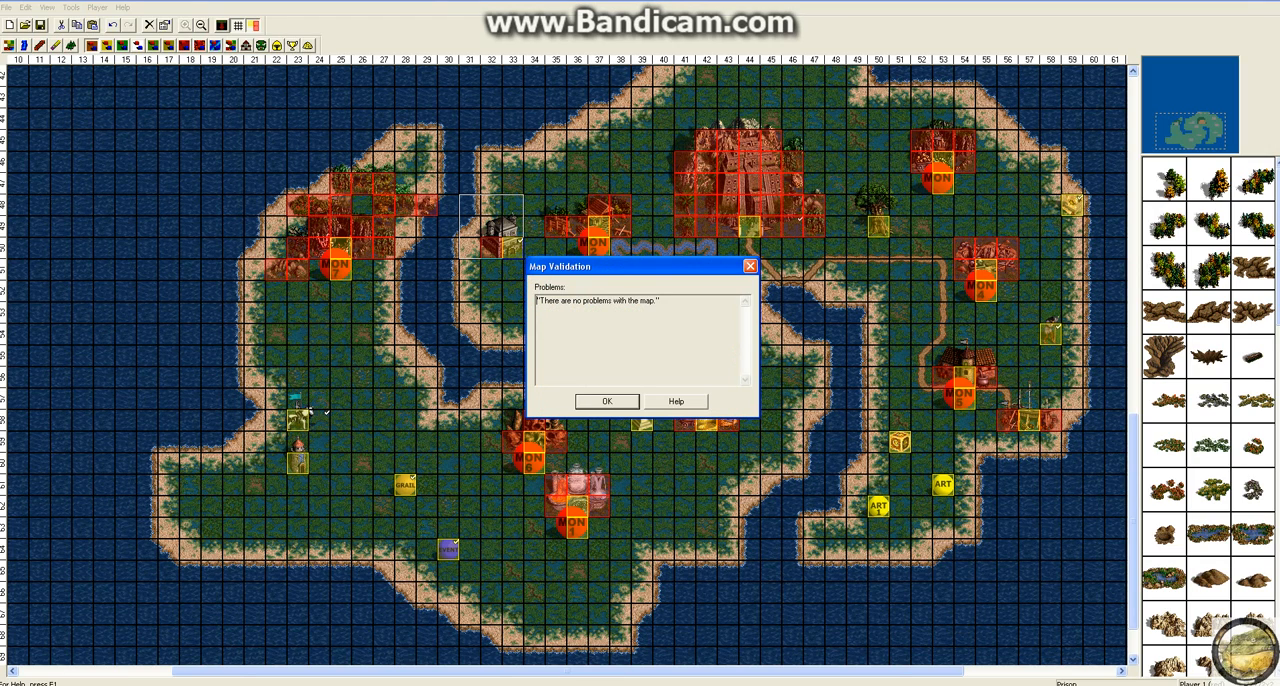
left_click(608, 400)
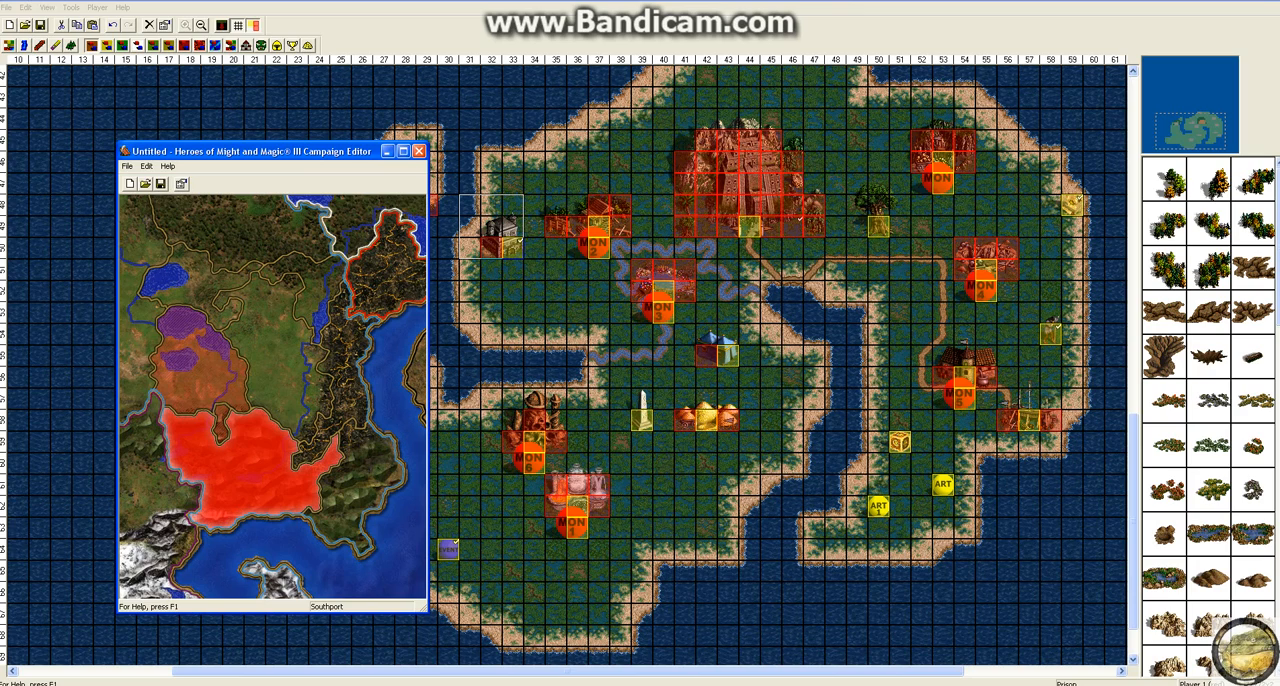
- Centre the Campaign Editor window and start a new Shadow of Death campaign via File > New
left_click_drag(268, 152, 684, 84)
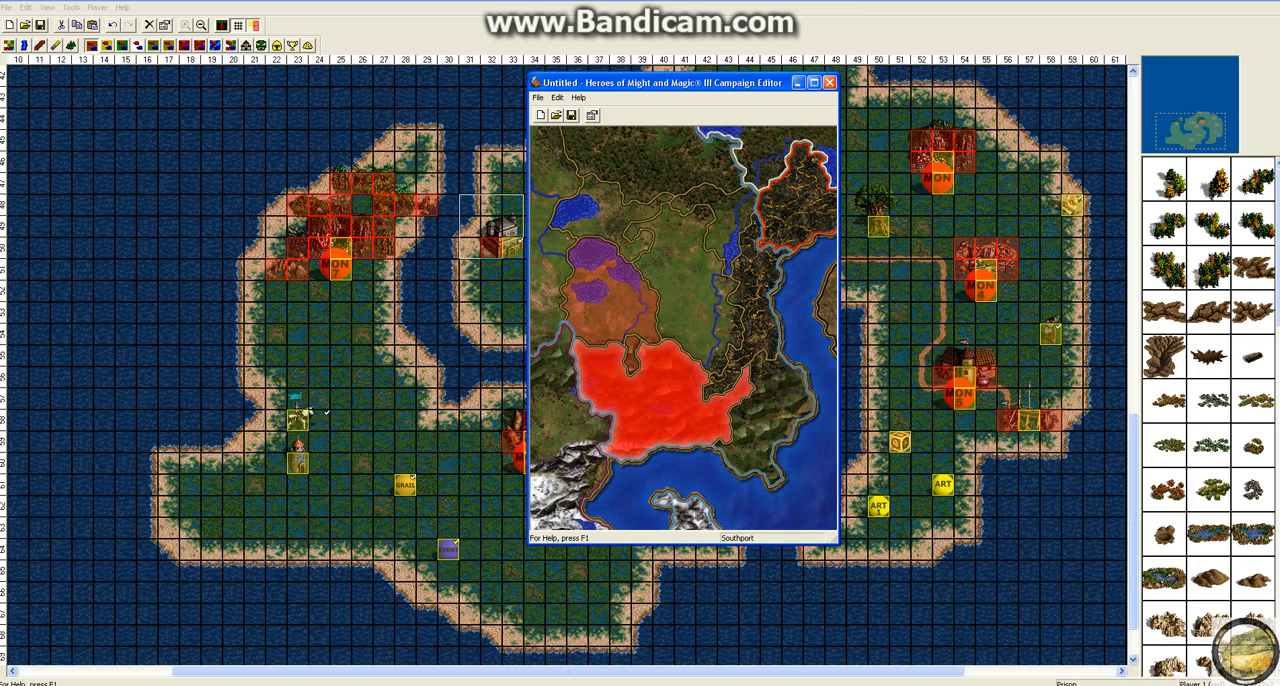
left_click(826, 84)
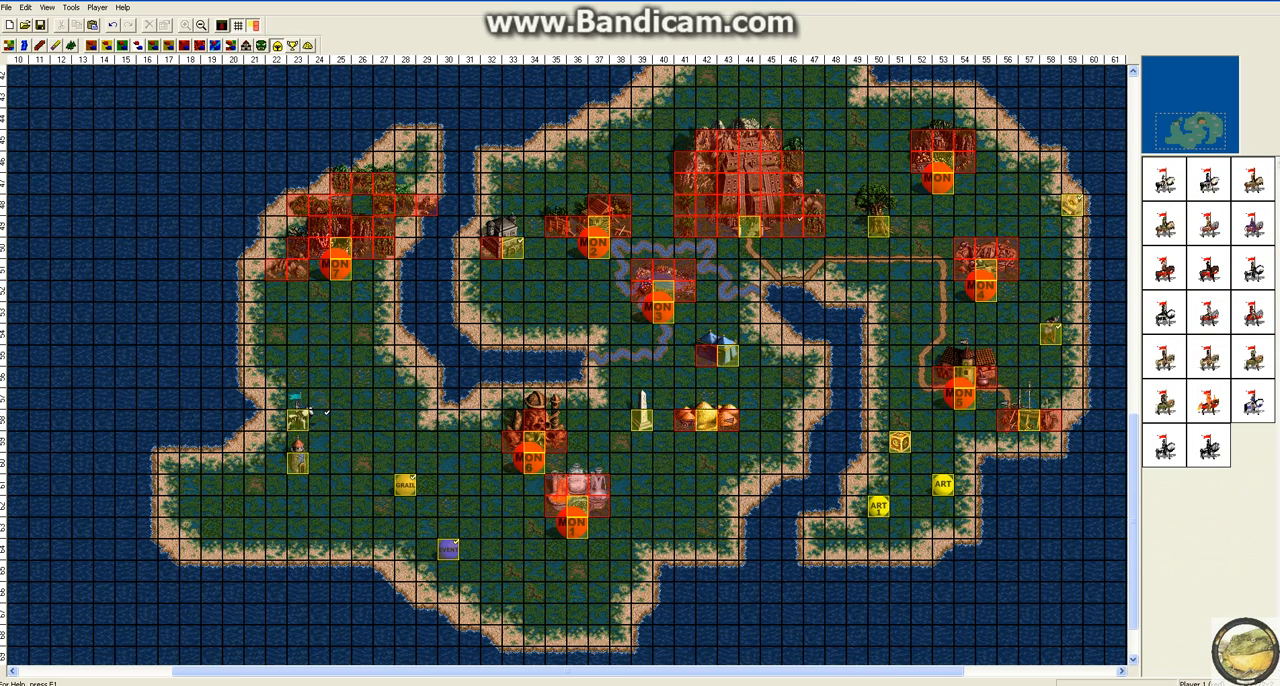
left_click(344, 430)
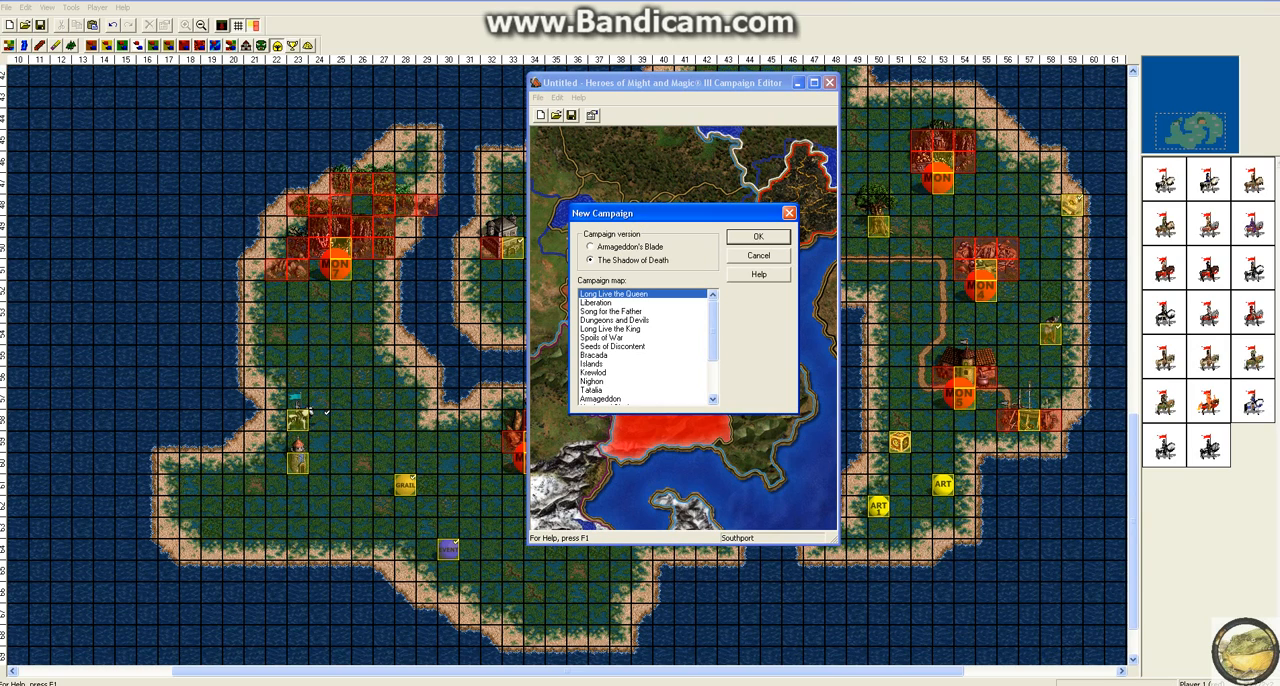
- Create the campaign on the chosen three-region map and bring up Cloverfield's scenario properties
scroll("down", 3)
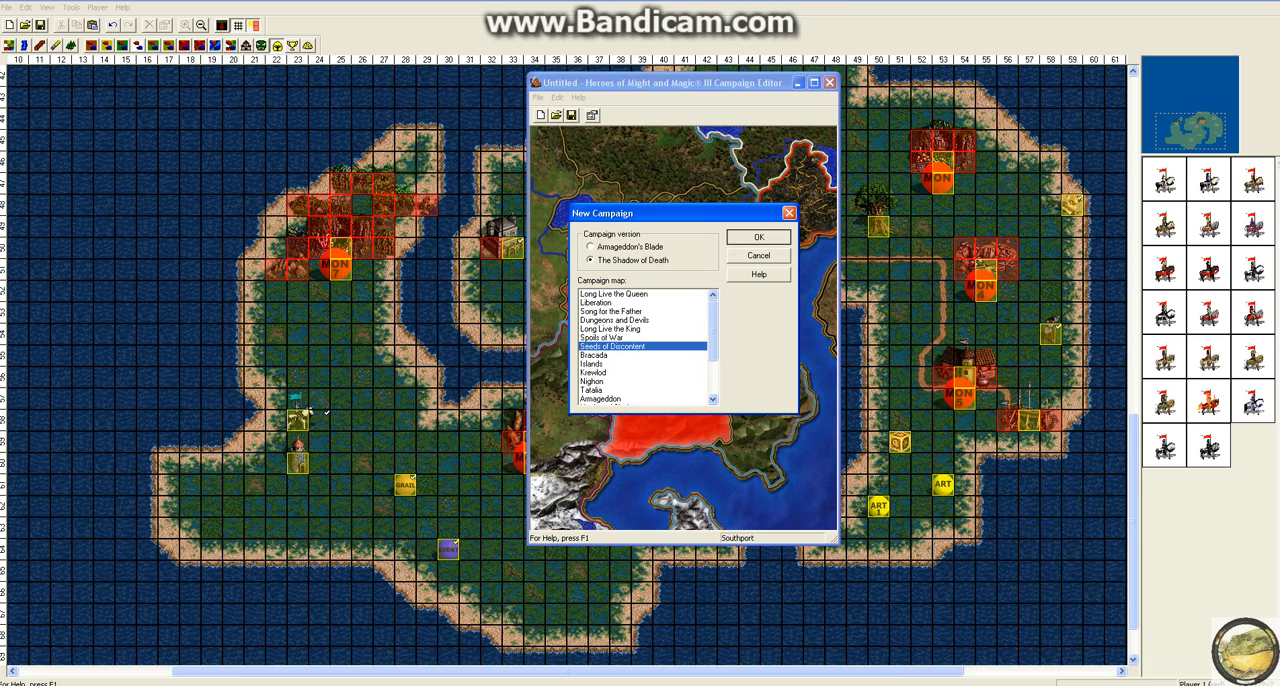
left_click(758, 236)
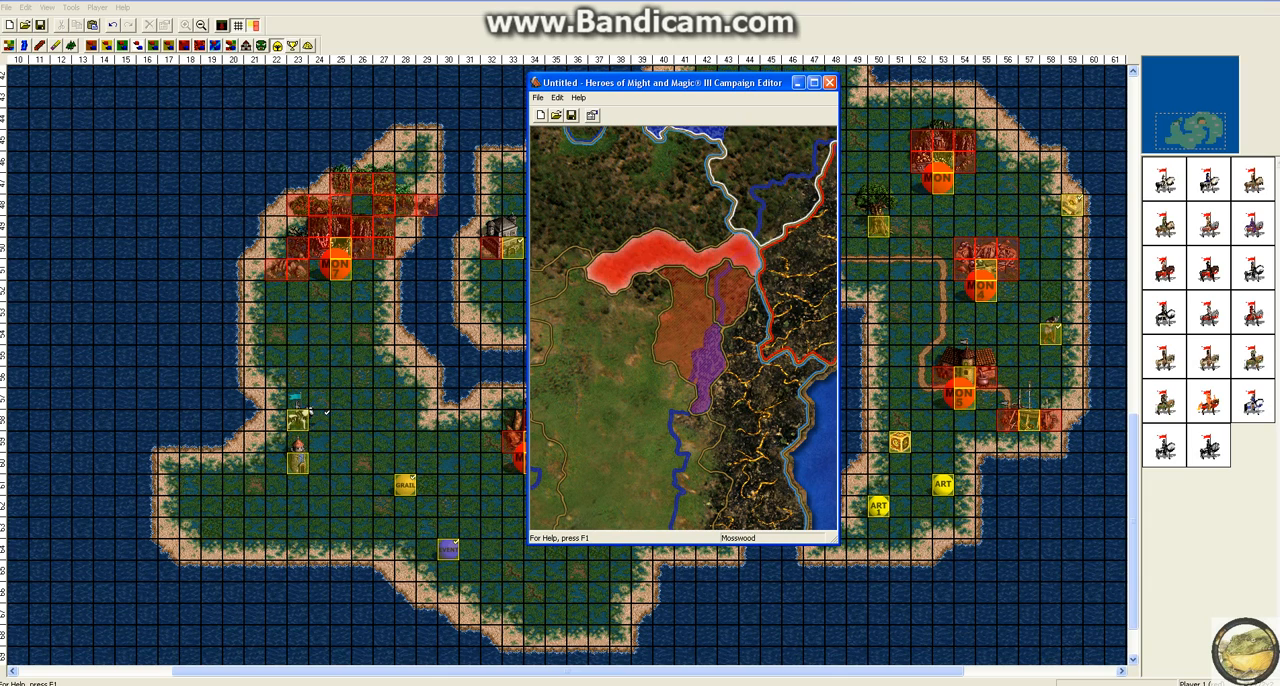
right_click(716, 290)
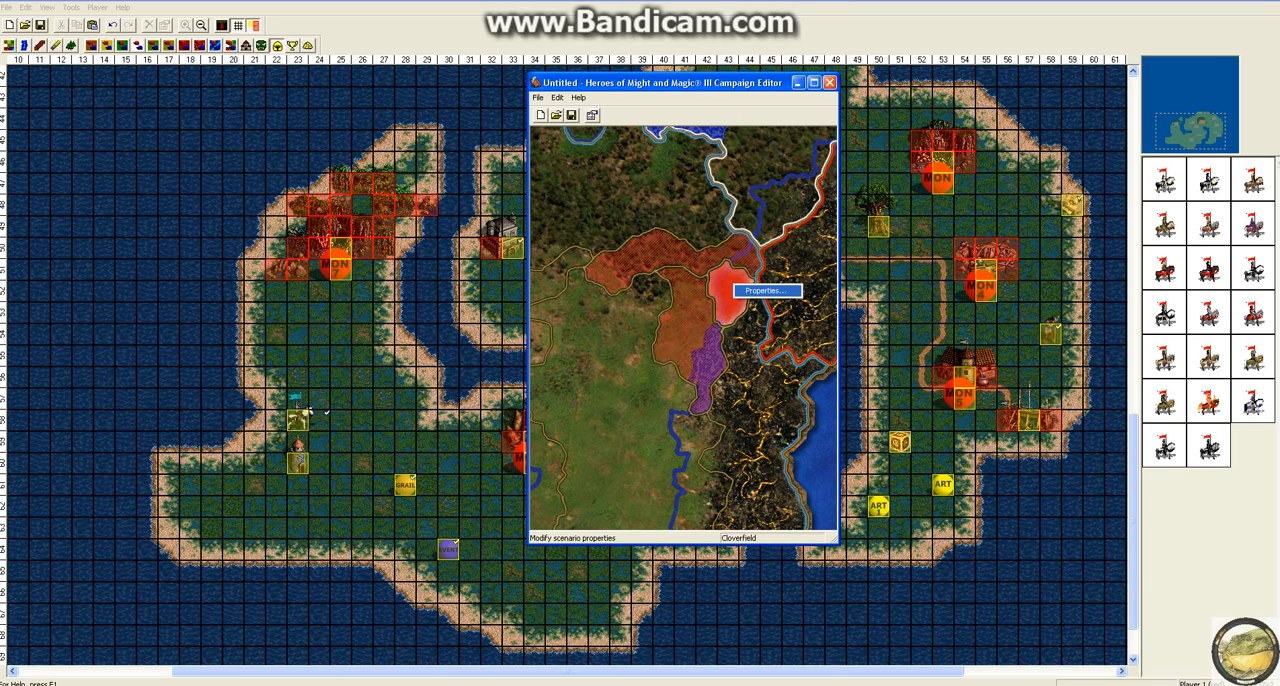
left_click(768, 292)
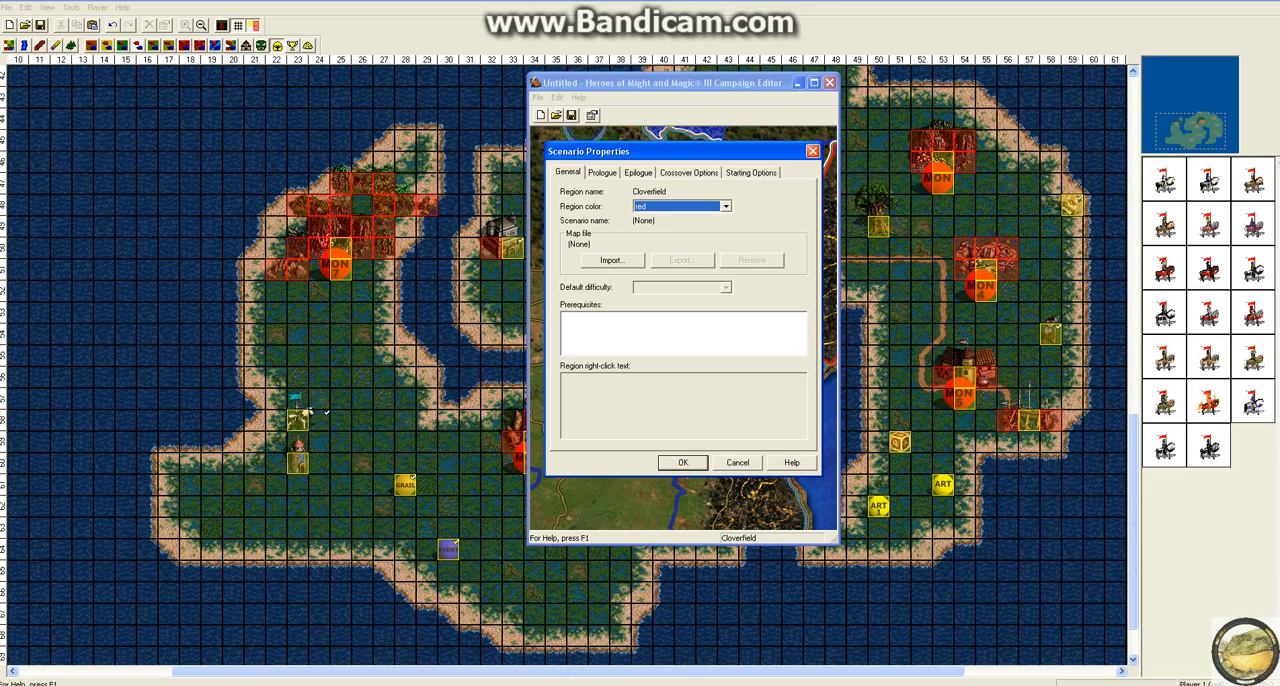
- Import the Dead and Buried map from Heroes of Might and Magic 3 Complete > Maps into the scenario
left_click(612, 260)
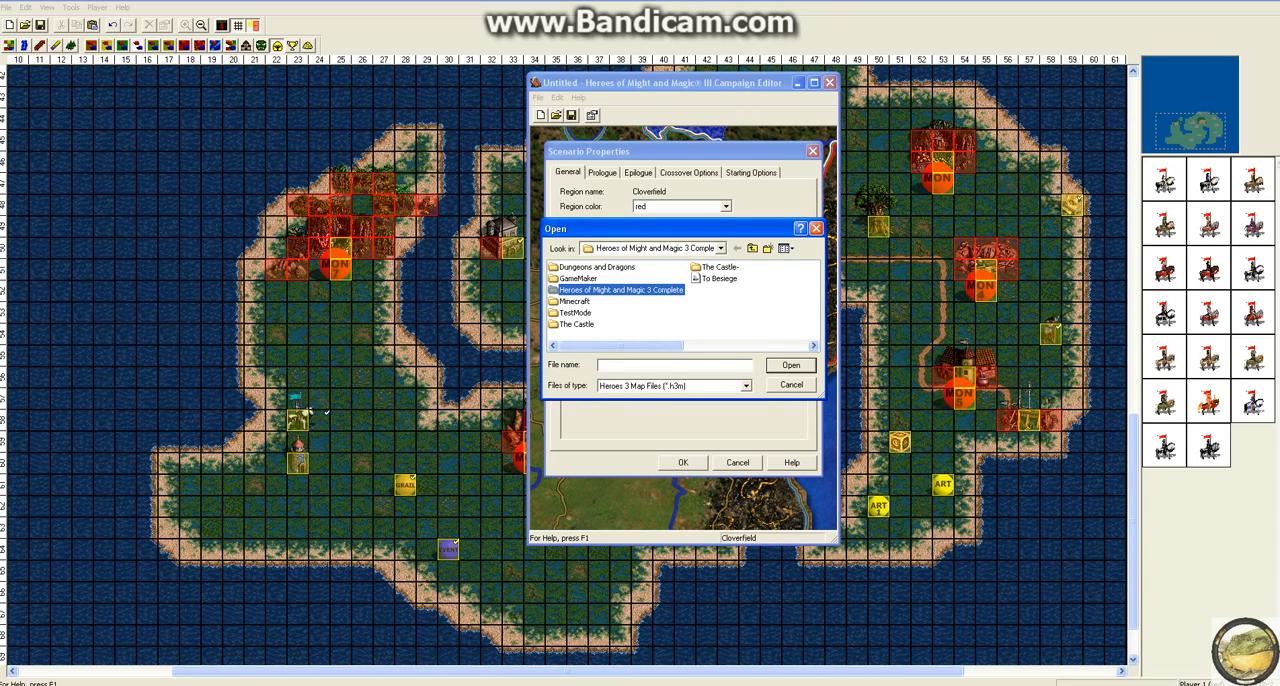
double_click(612, 288)
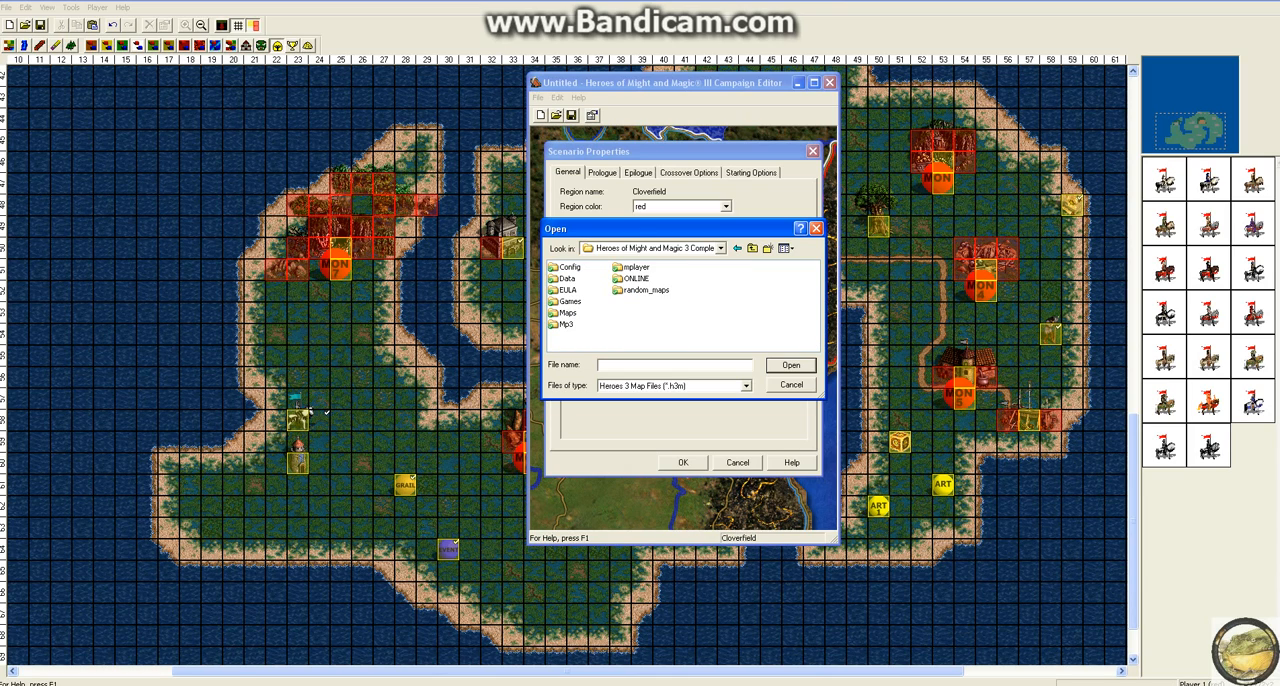
double_click(564, 312)
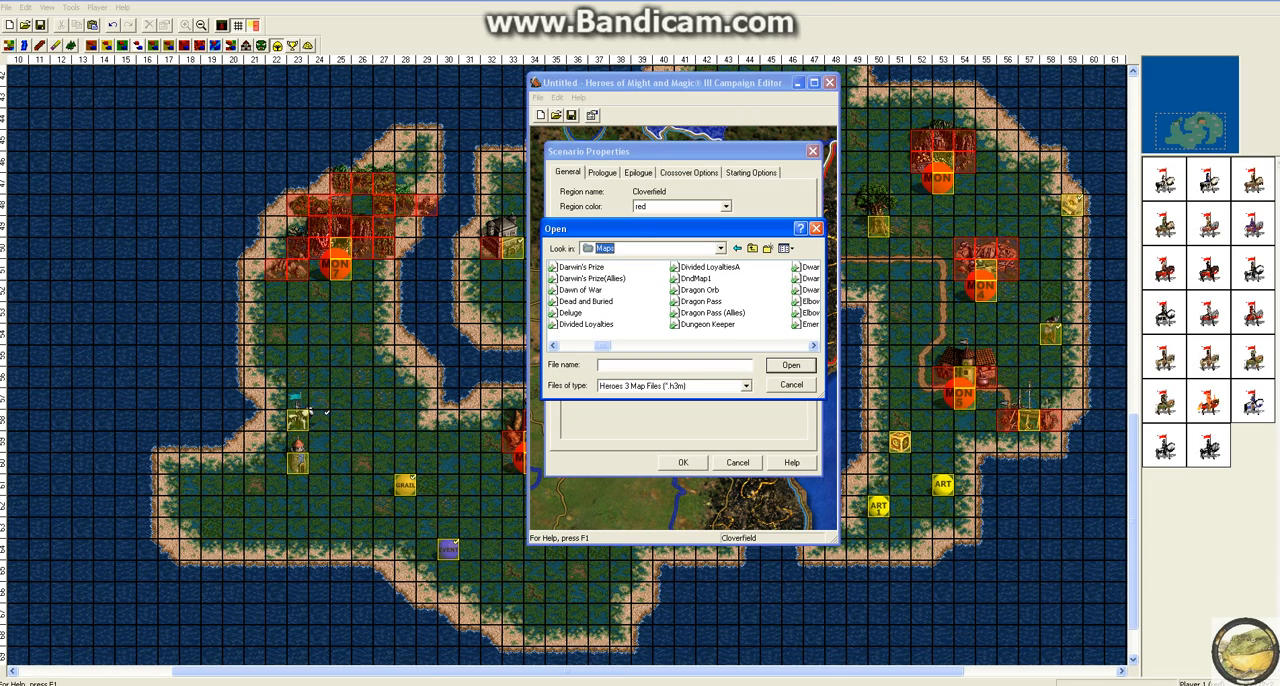
left_click(736, 248)
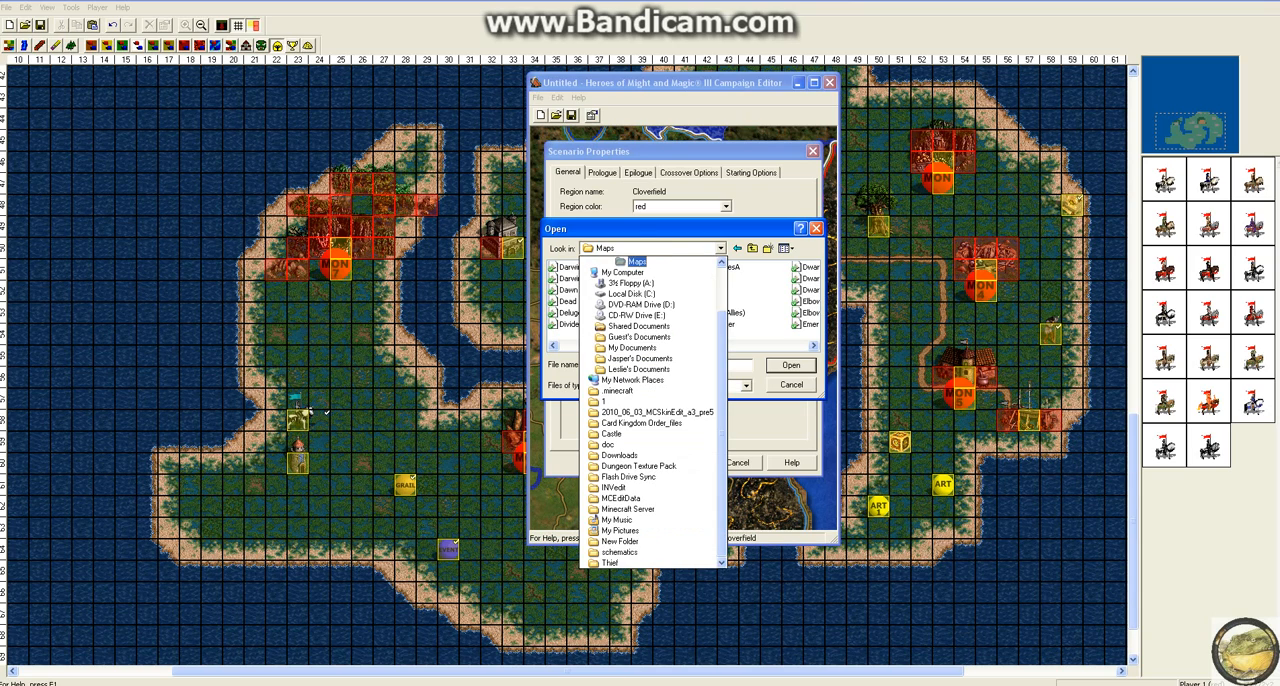
left_click(632, 260)
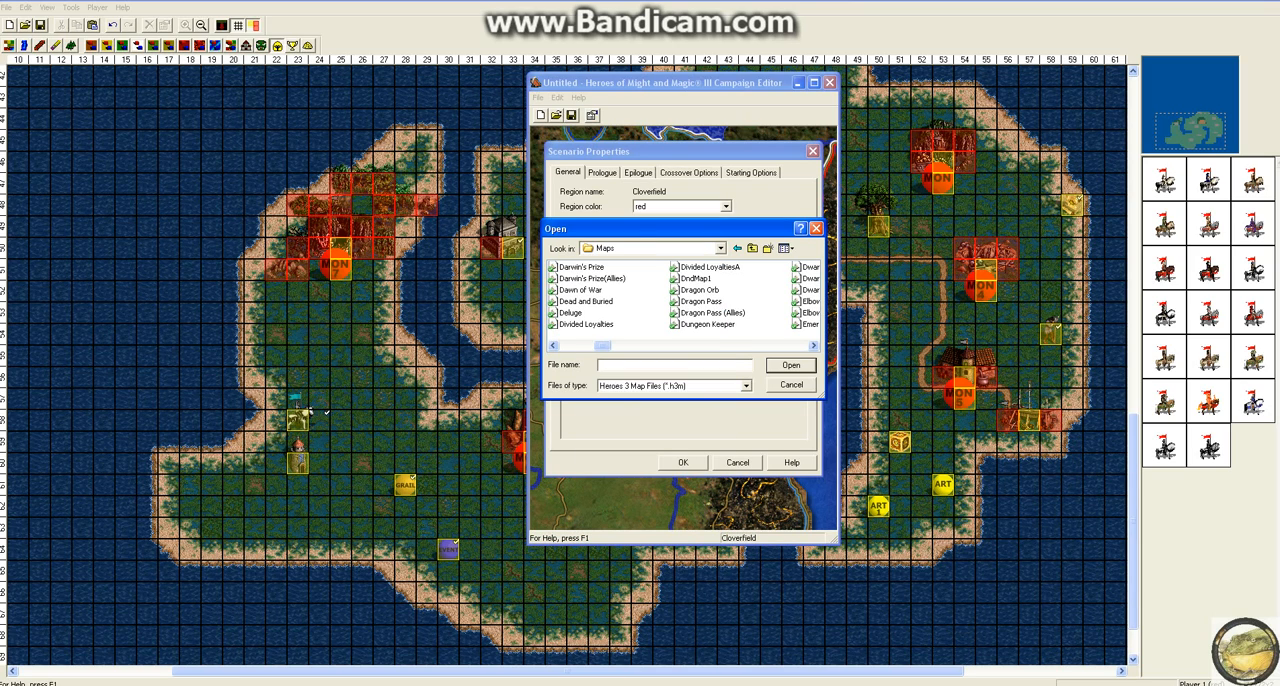
mouse_move(750, 248)
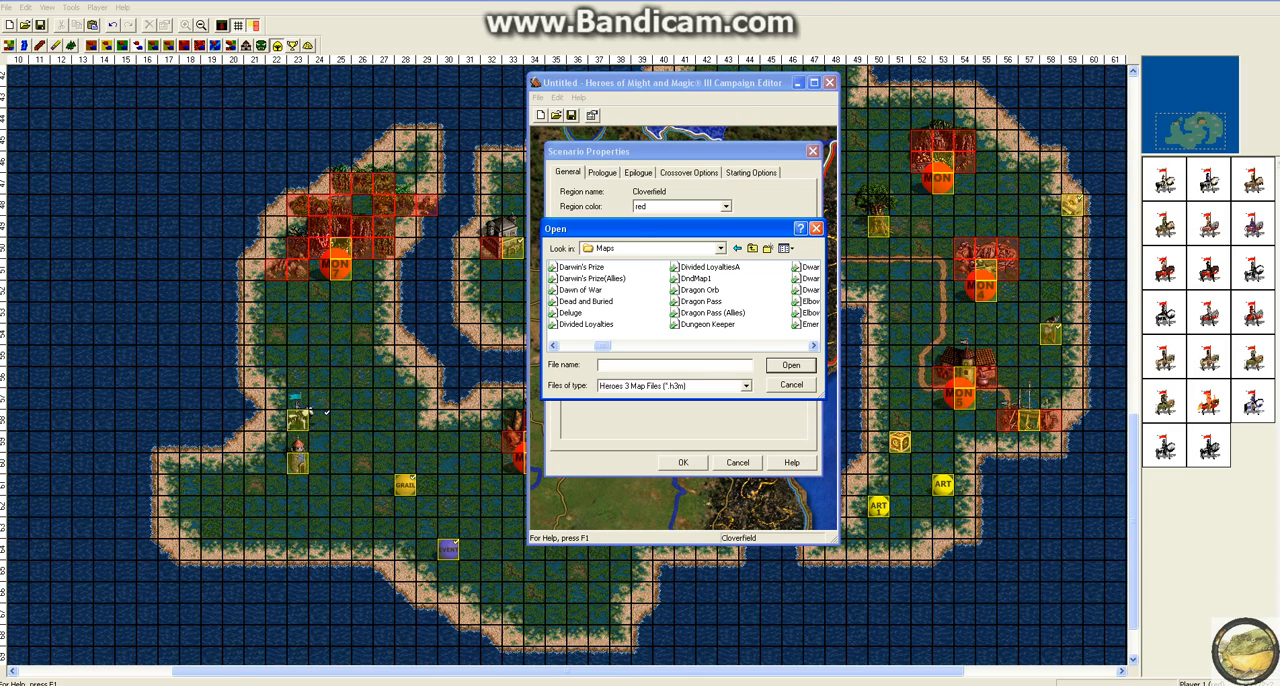
left_click(588, 300)
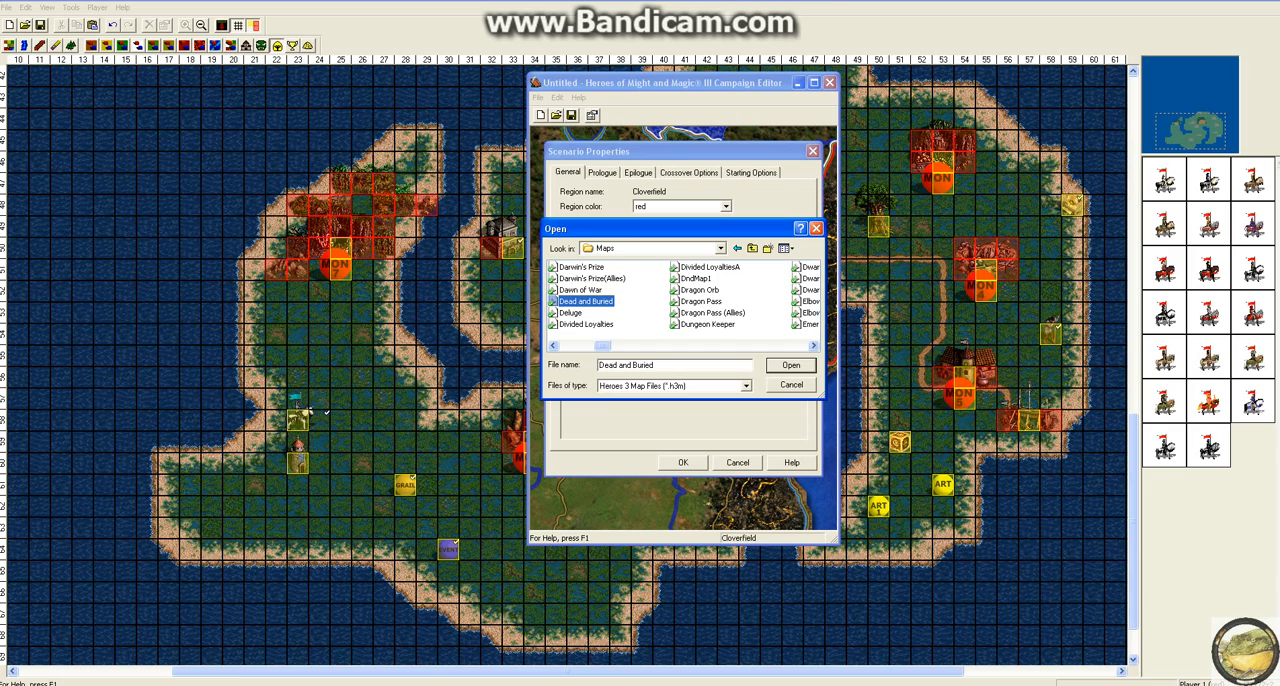
left_click(790, 384)
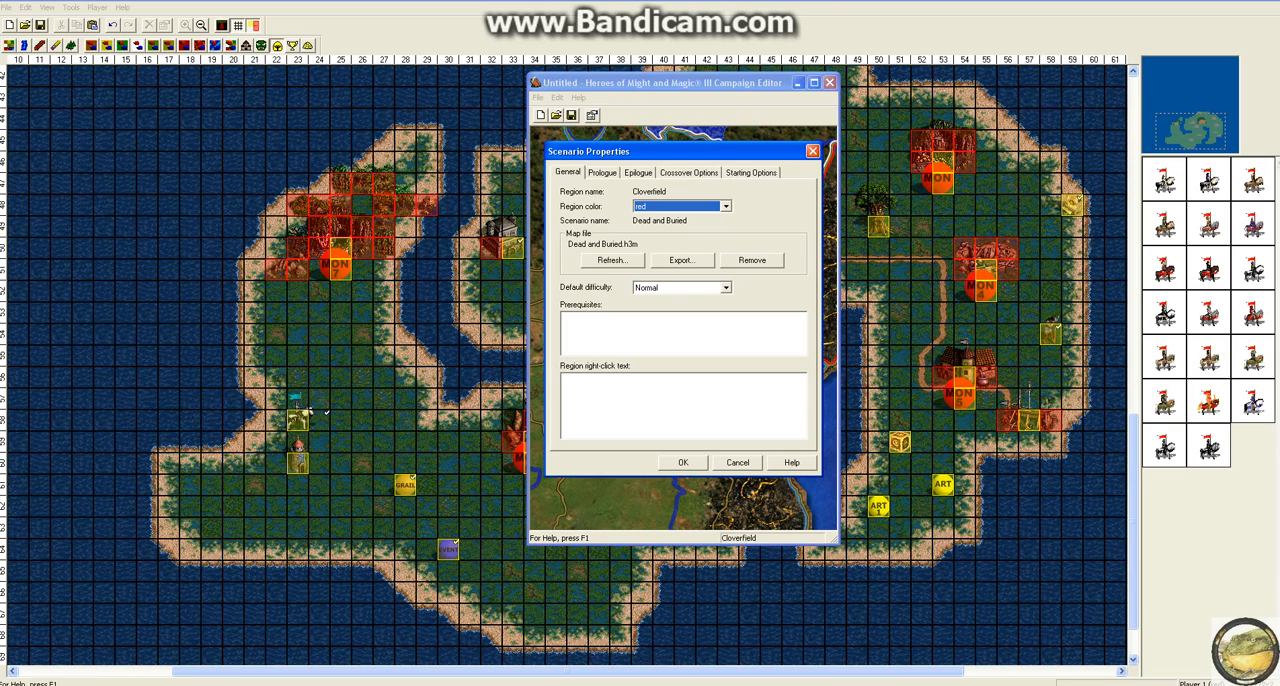
- Set Cloverfield's default difficulty to Impossible and move to the prologue settings
left_click(722, 288)
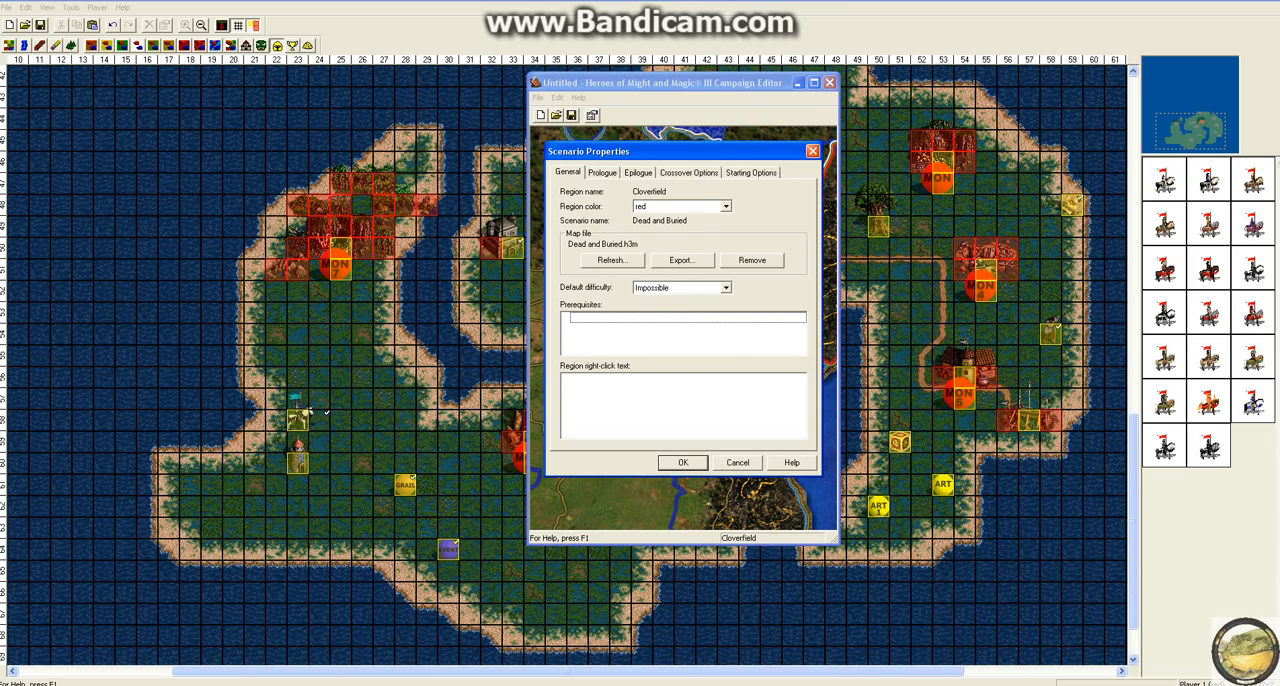
left_click(604, 172)
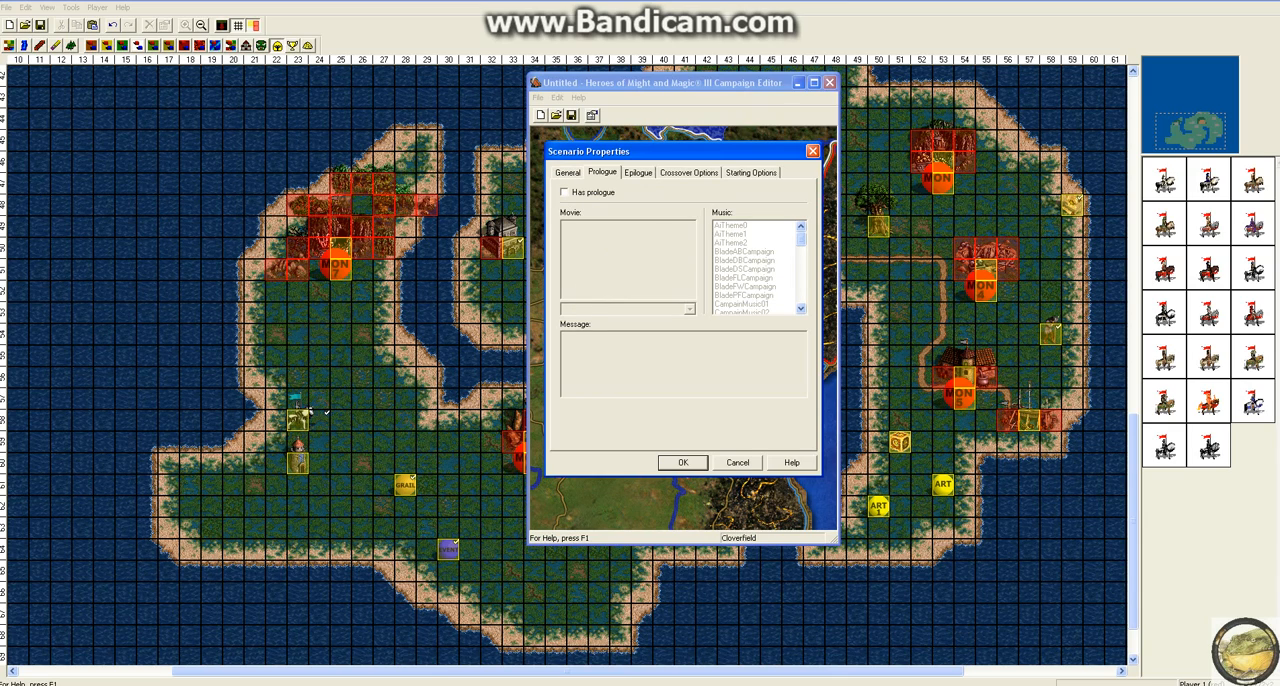
- Enable Cloverfield's prologue, check the epilogue settings and move to the crossover options
left_click(564, 192)
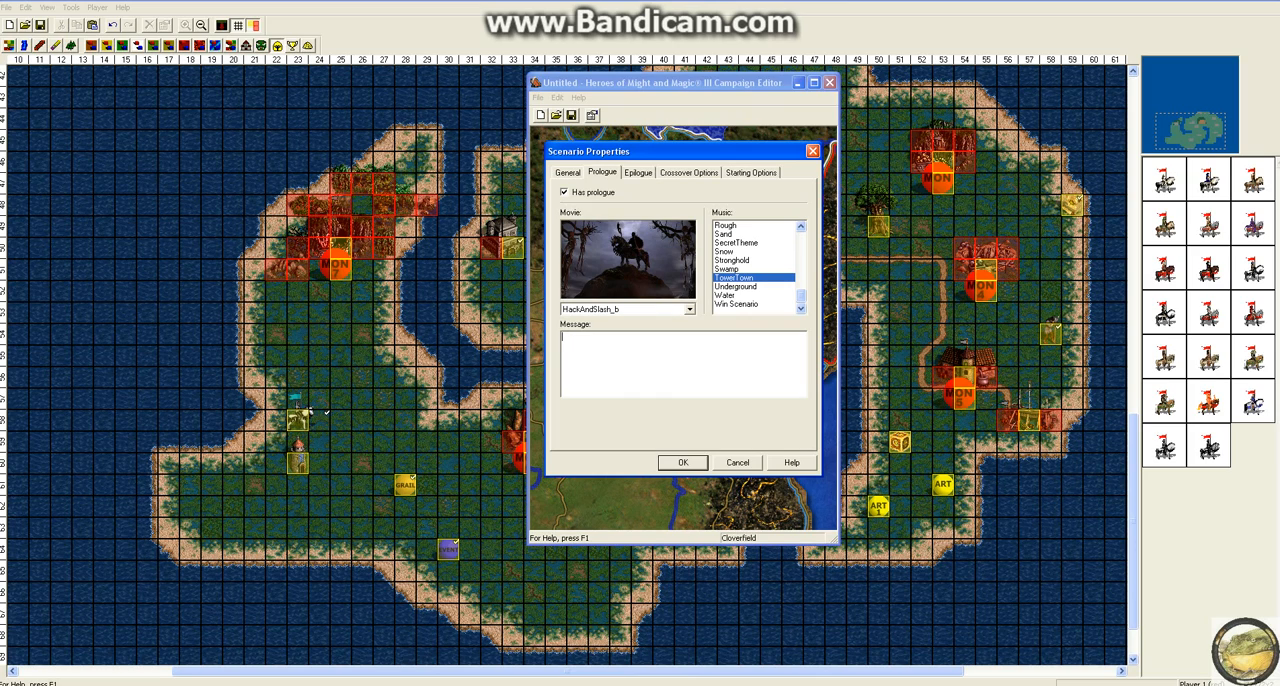
left_click(638, 172)
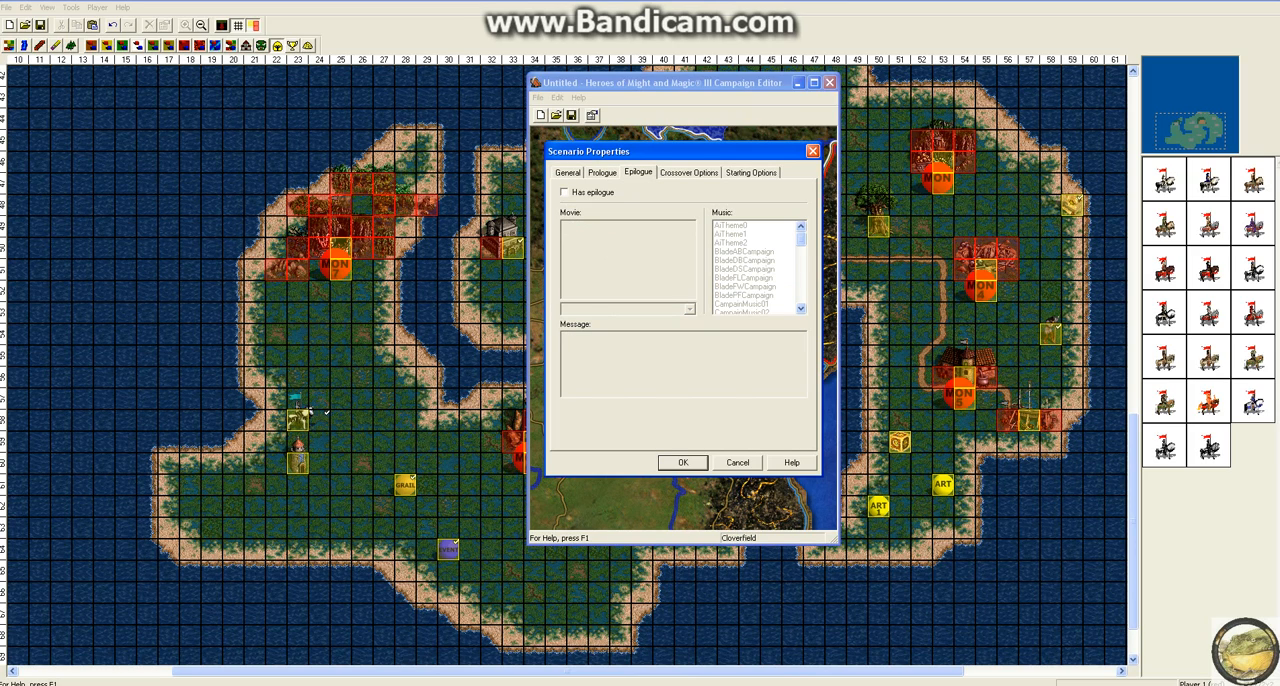
left_click(700, 172)
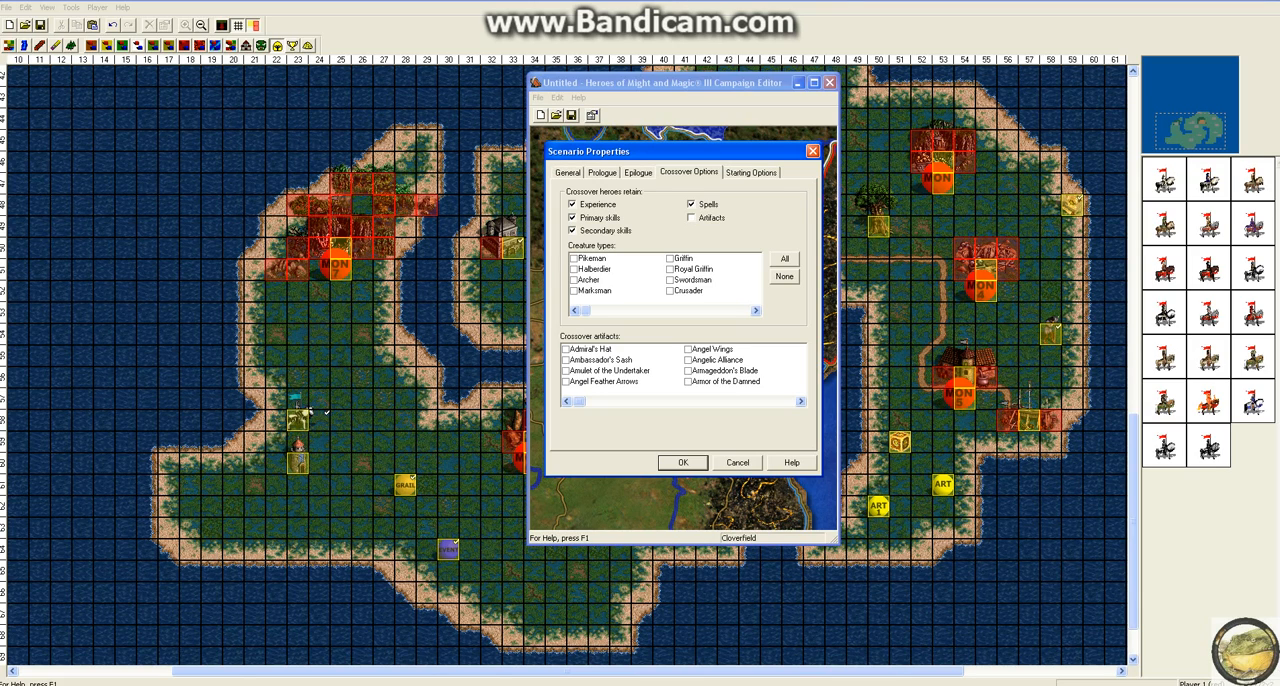
- Let Cloverfield's heroes also keep artifacts such as Ambassador's Sash across scenarios
left_click(560, 360)
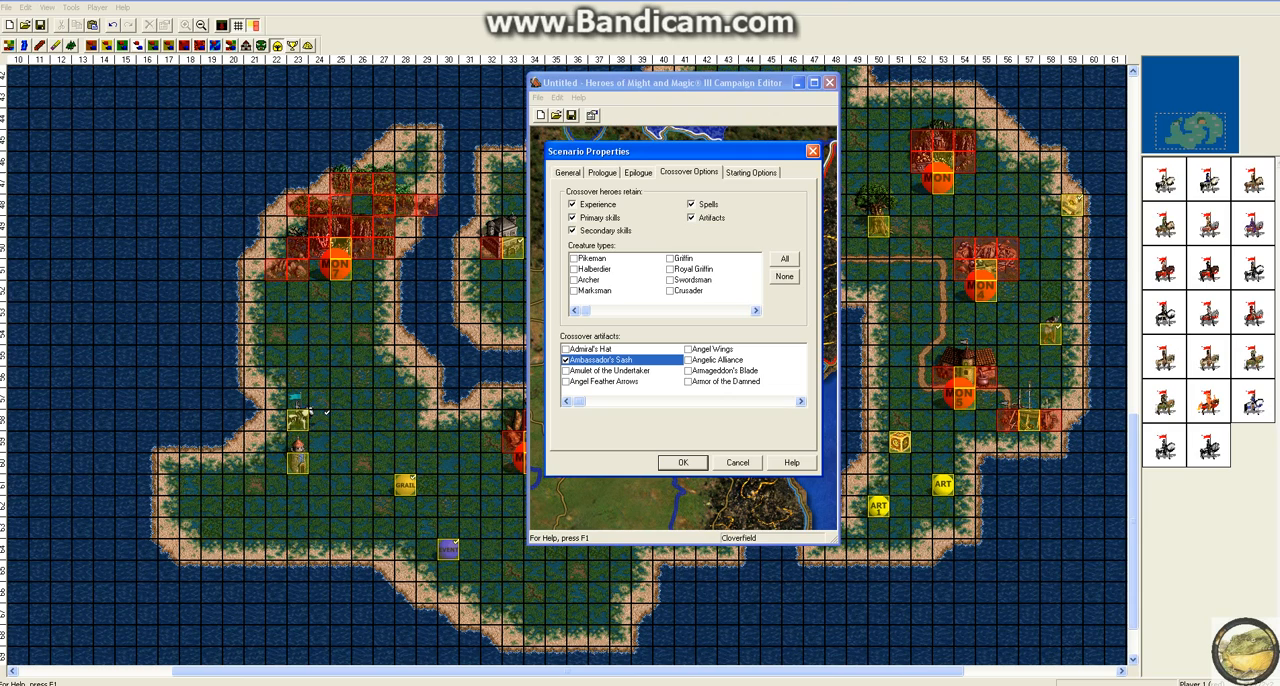
left_click(752, 172)
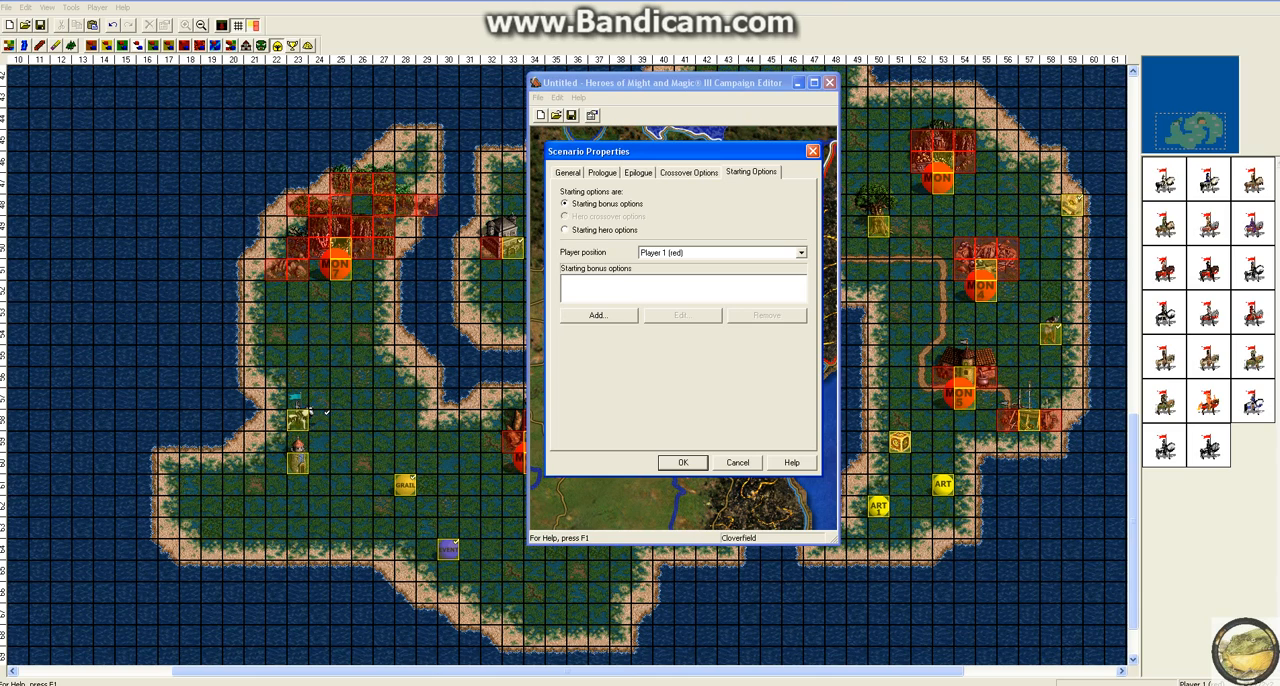
- Grant the Most Powerful Hero a Pikeman creature and a Magic Arrow spell scroll as starting bonuses
left_click(796, 252)
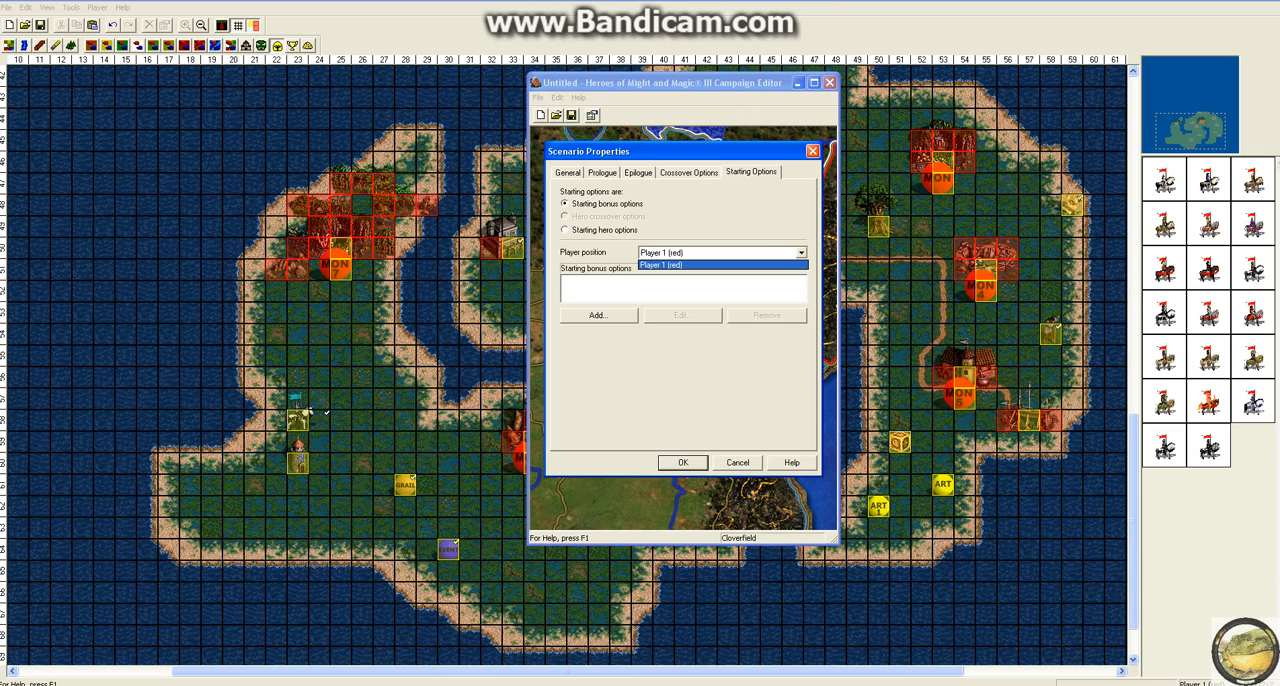
left_click(596, 316)
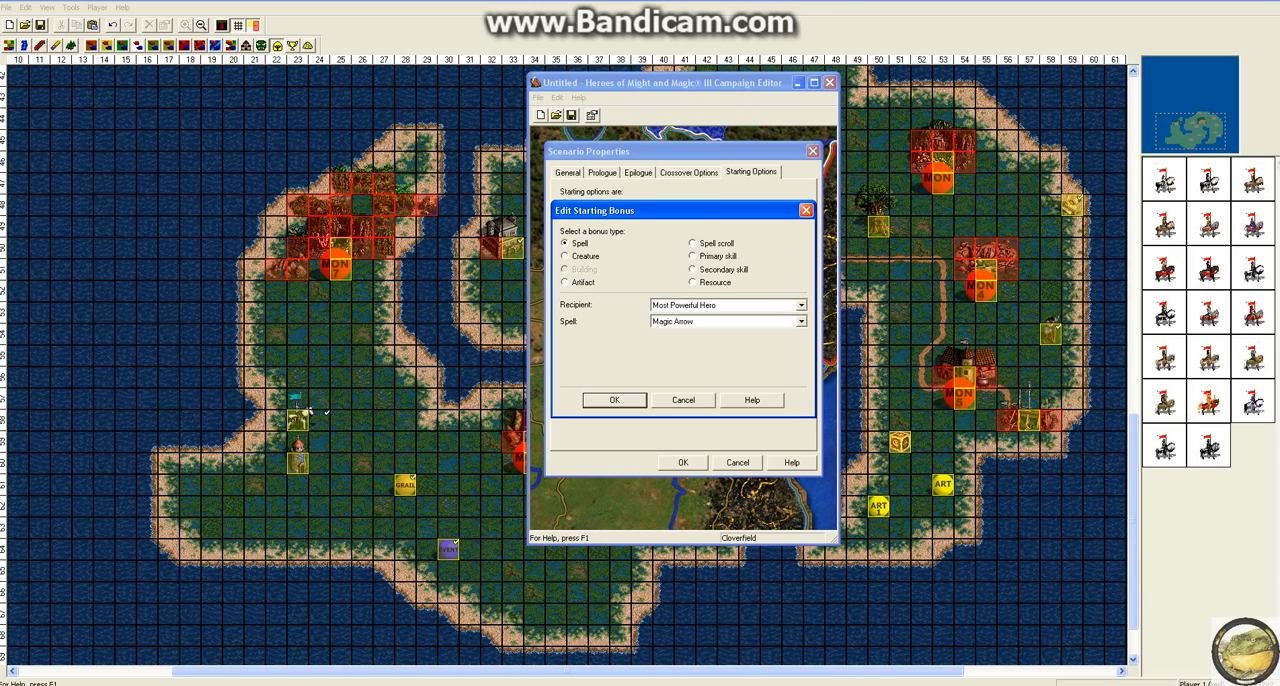
left_click(564, 256)
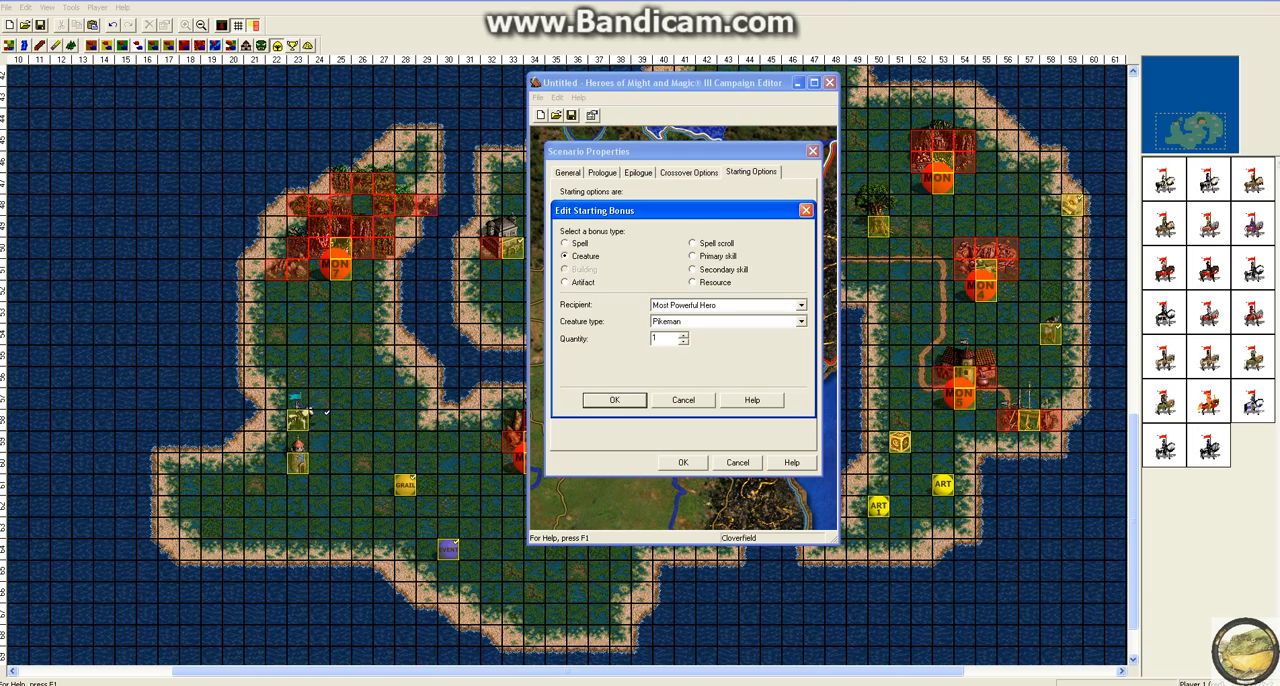
left_click(696, 244)
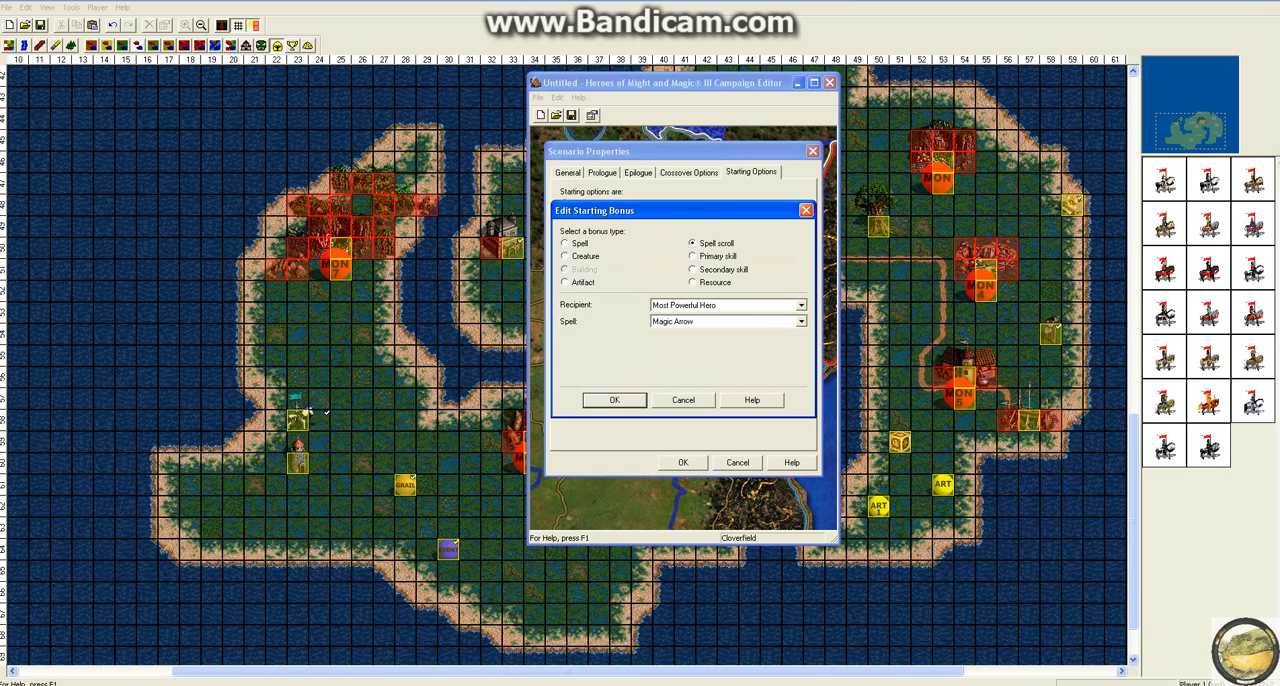
left_click(616, 400)
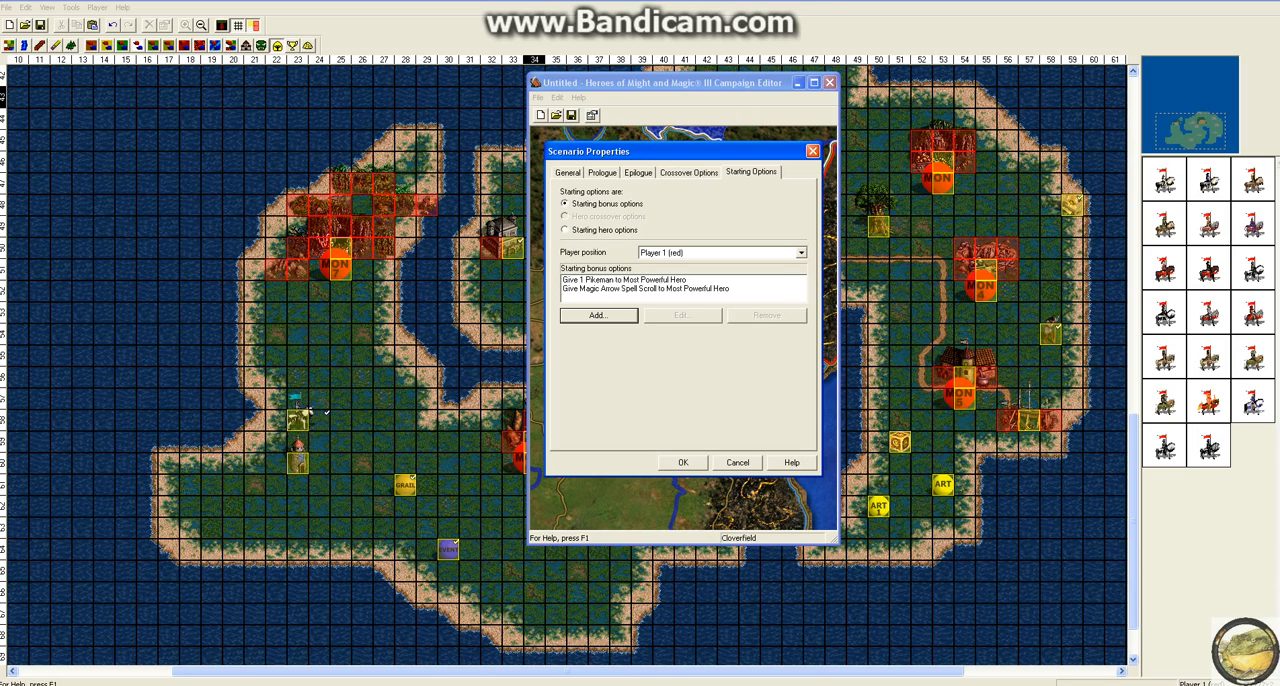
left_click(566, 172)
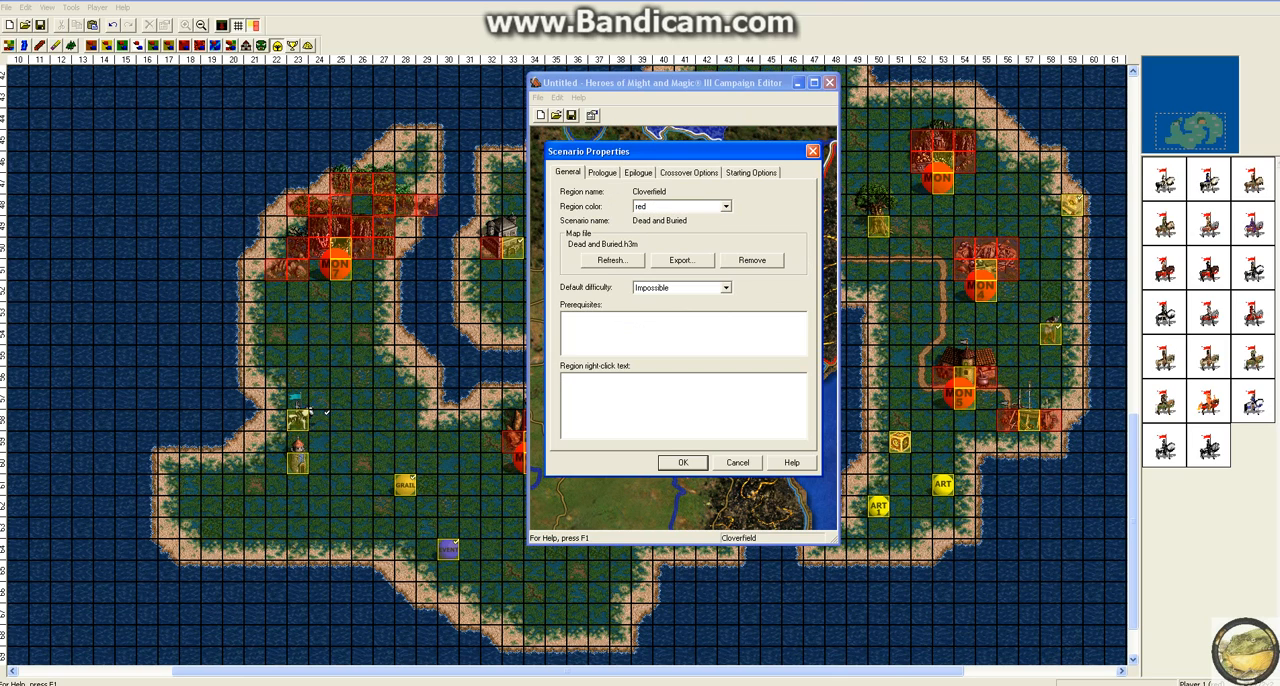
- Select the Forestdale region to show its scenario properties, which have no map yet
left_click_drag(588, 152, 152, 156)
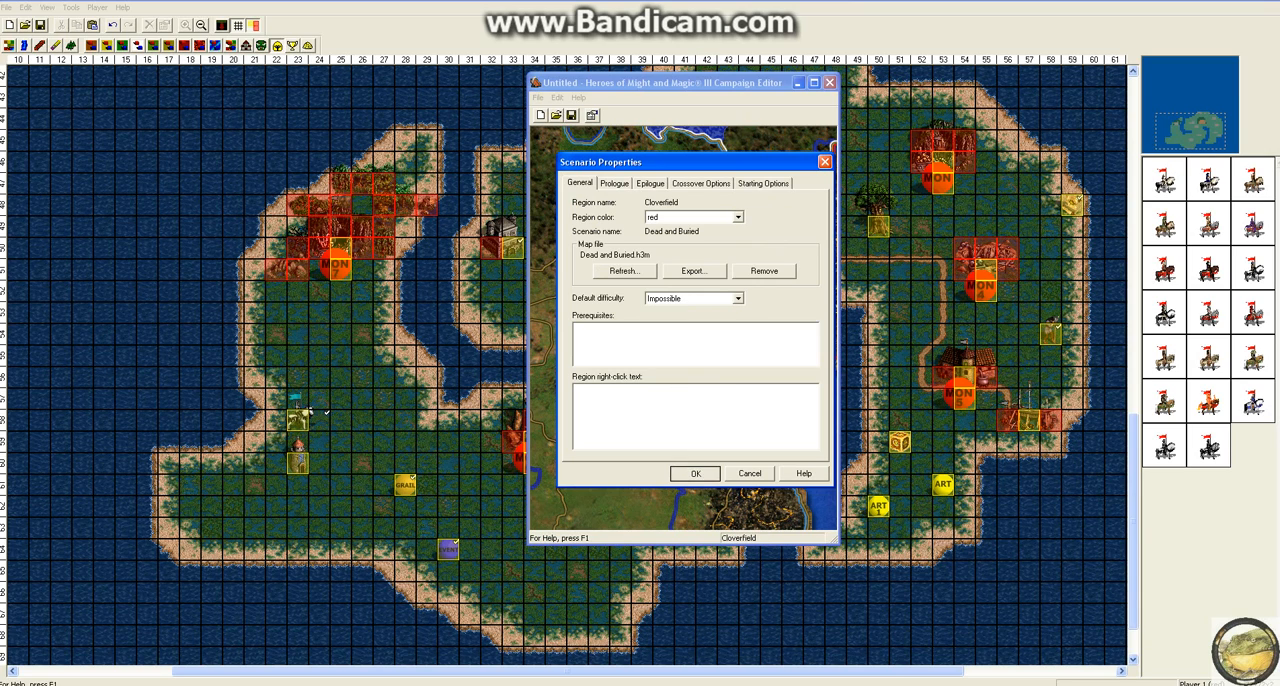
left_click(696, 472)
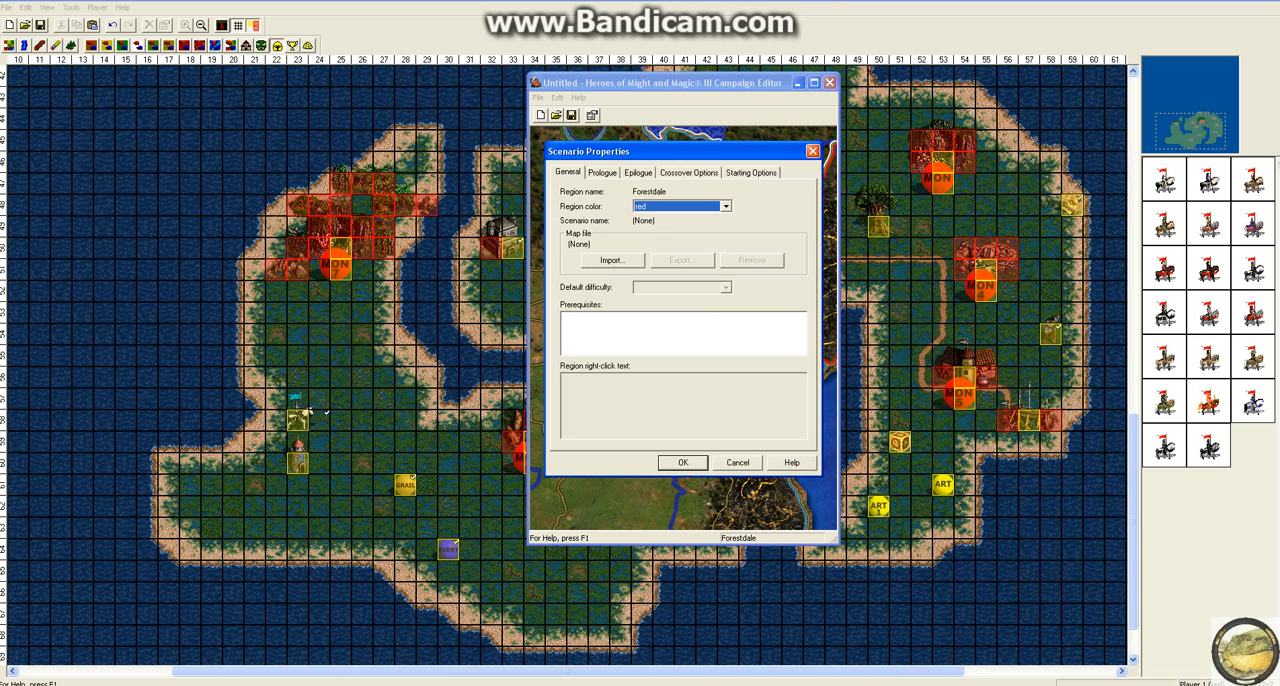
- Assign A Warm and Familiar Place to Forestdale with Dead and Buried as prerequisite, then begin saving
left_click(612, 260)
type("A Warm and Familiar Place")
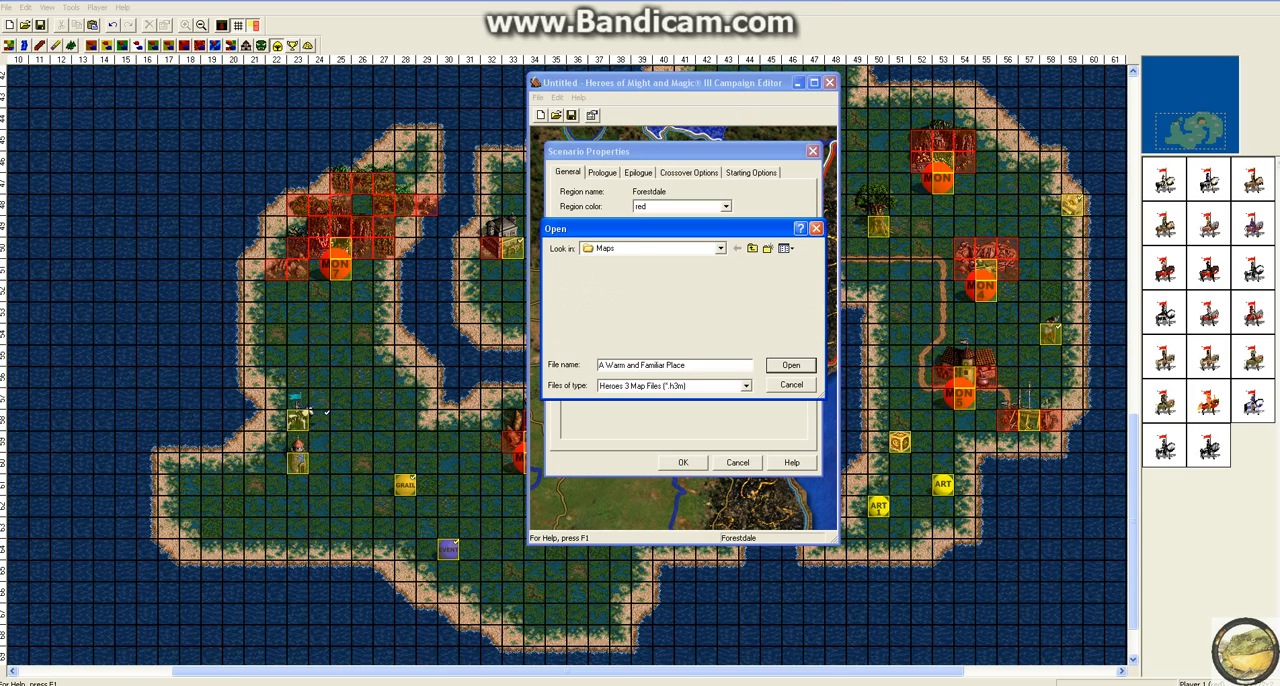
left_click(790, 364)
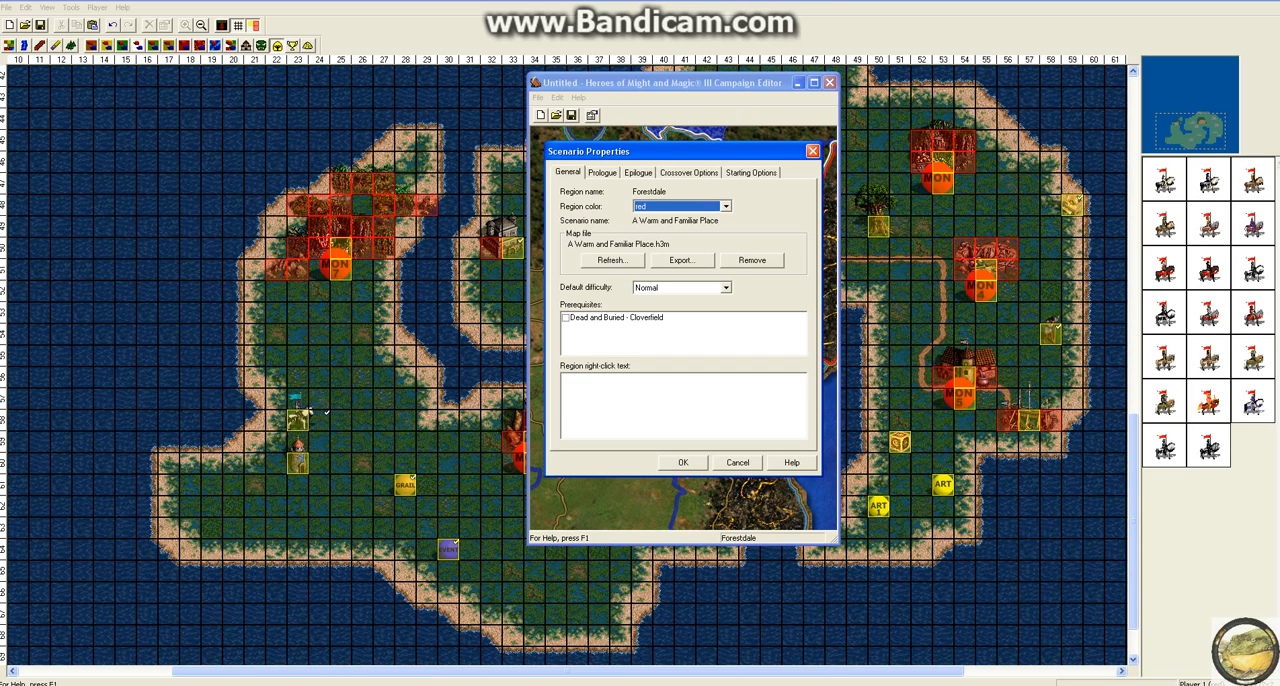
left_click(564, 318)
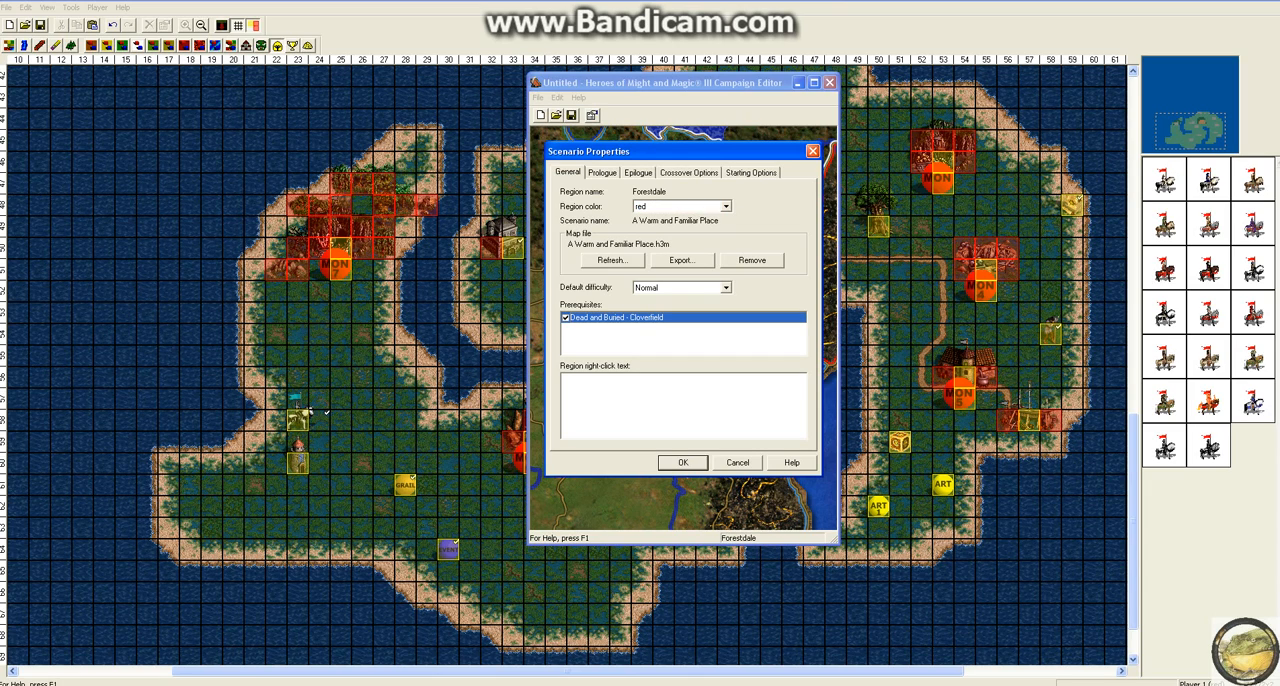
left_click(564, 318)
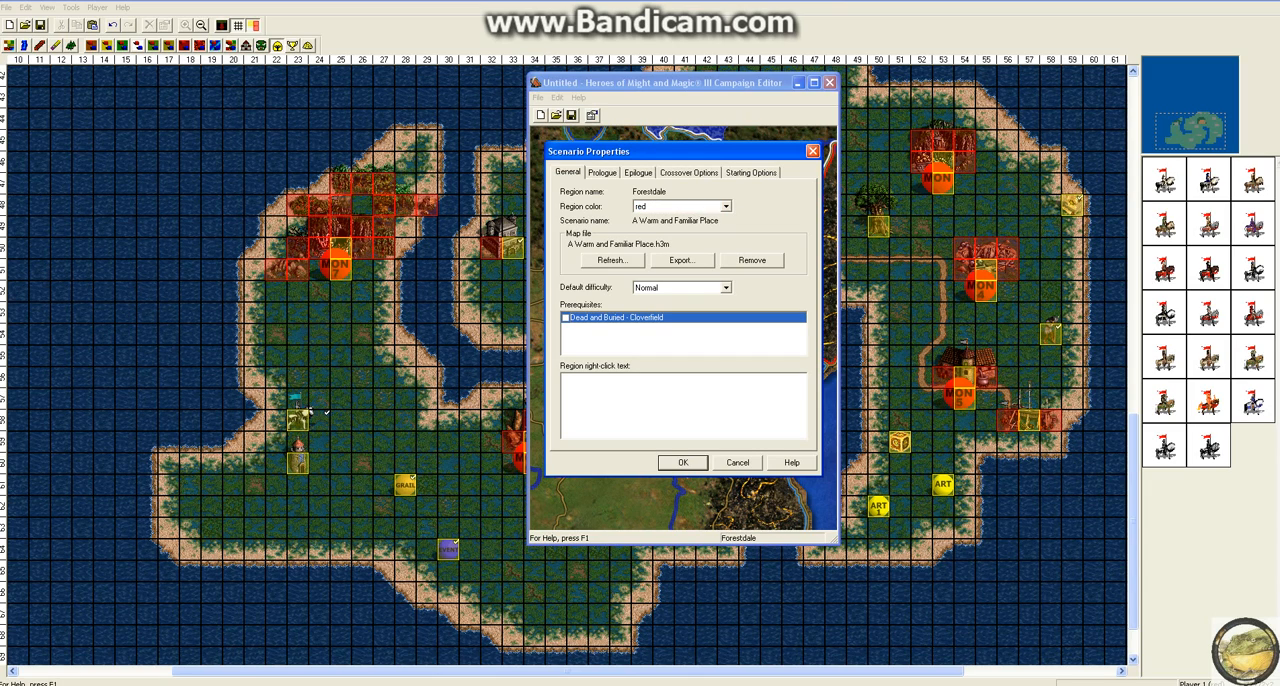
left_click(560, 318)
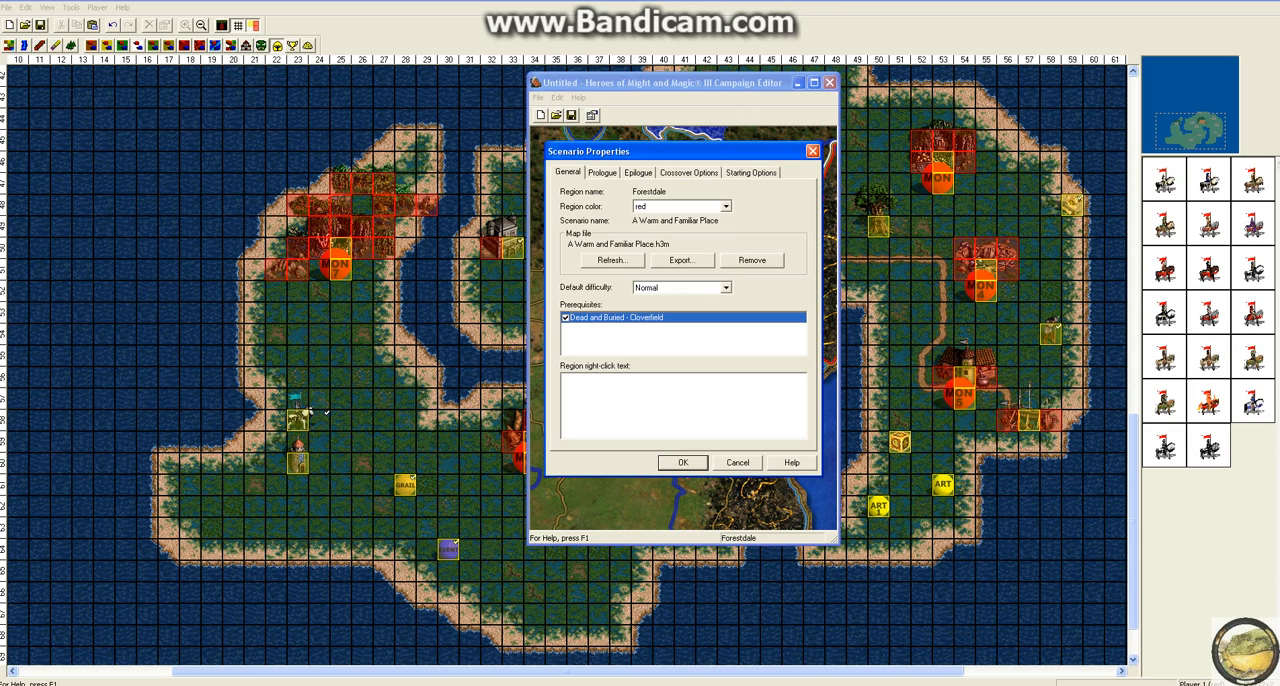
left_click(684, 462)
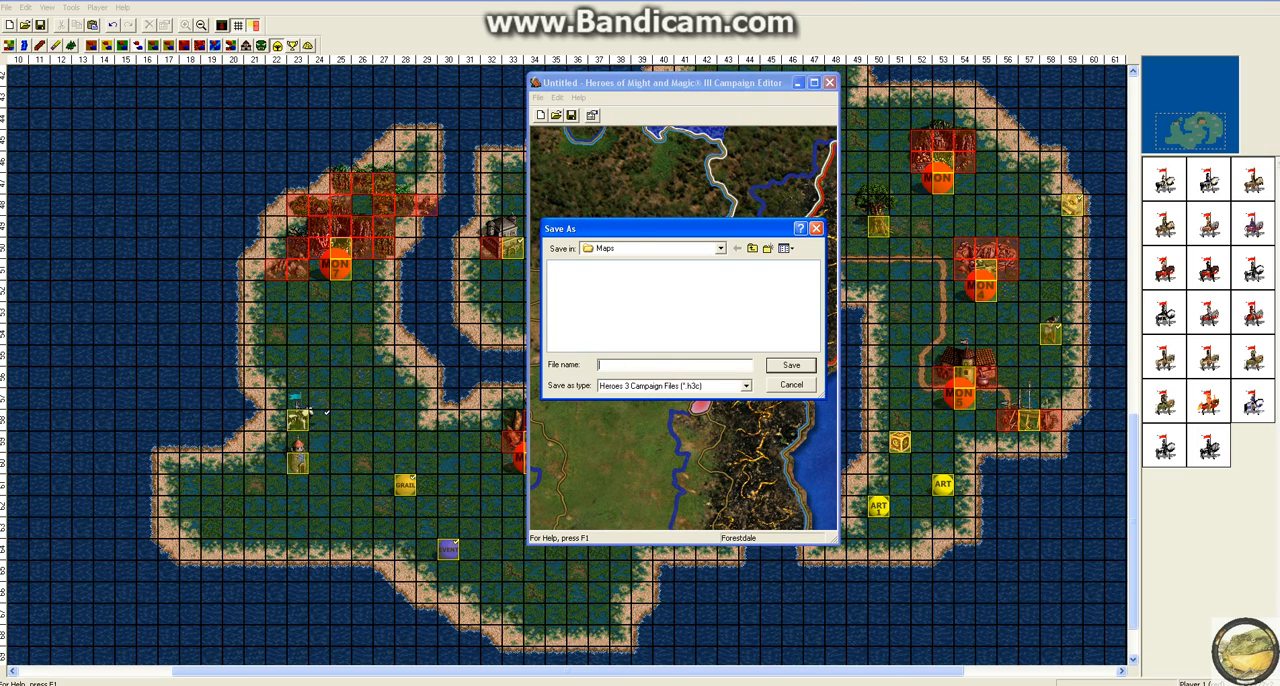
- Save the campaign as Weird1 and close the Campaign Editor
type("Weird")
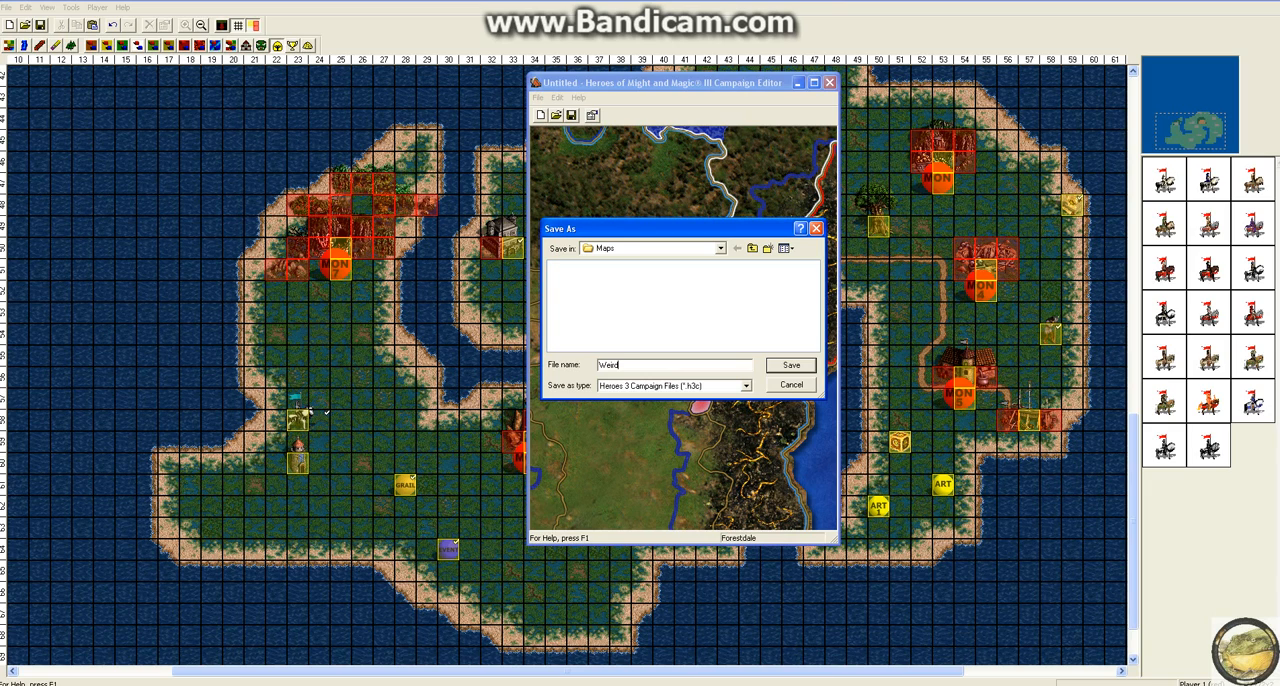
type("1")
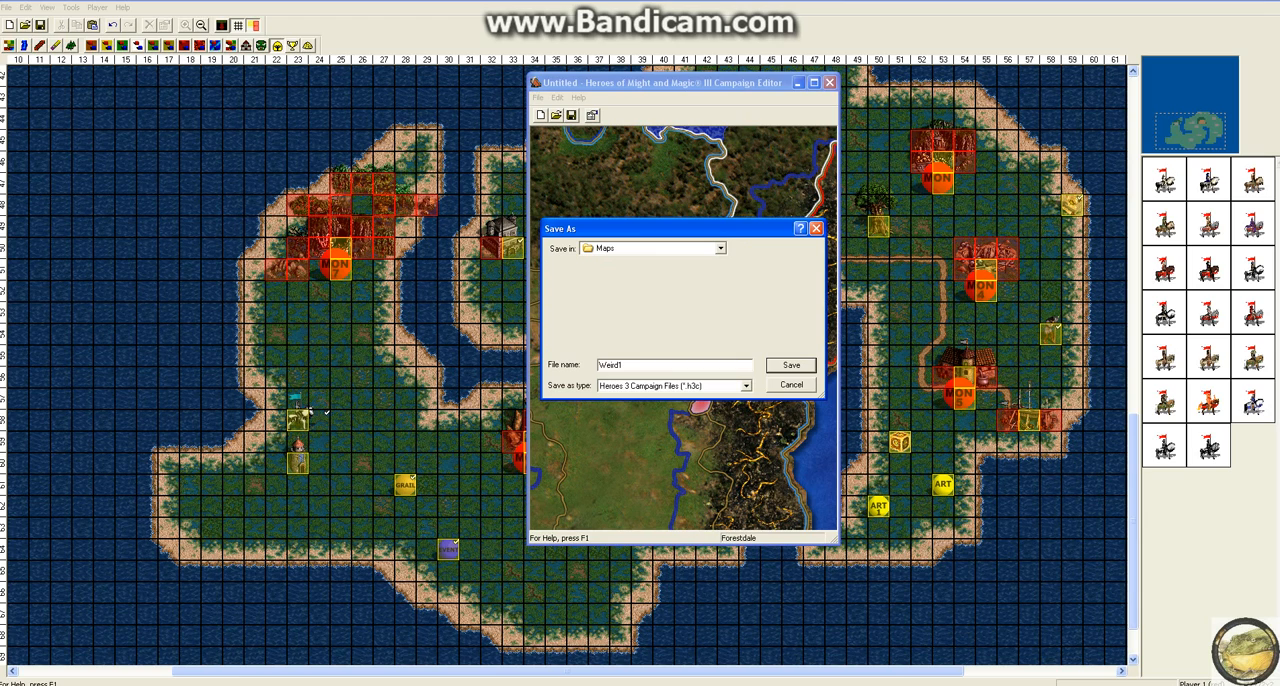
left_click(792, 364)
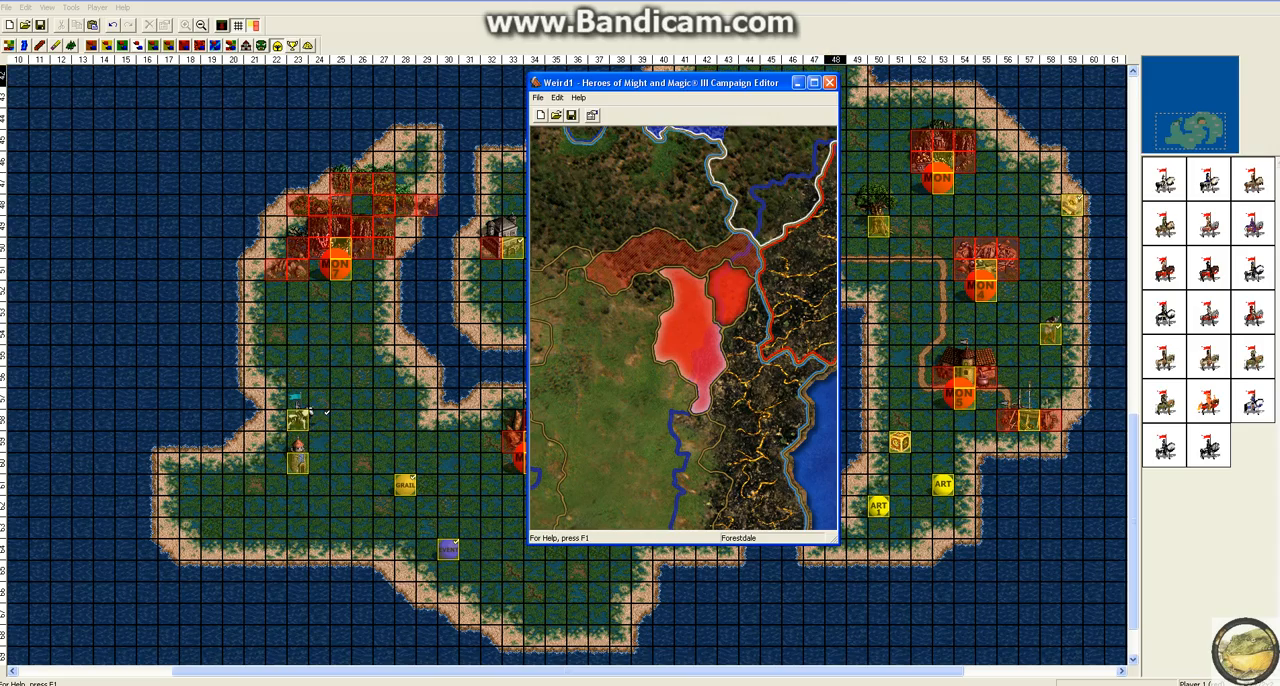
left_click(824, 84)
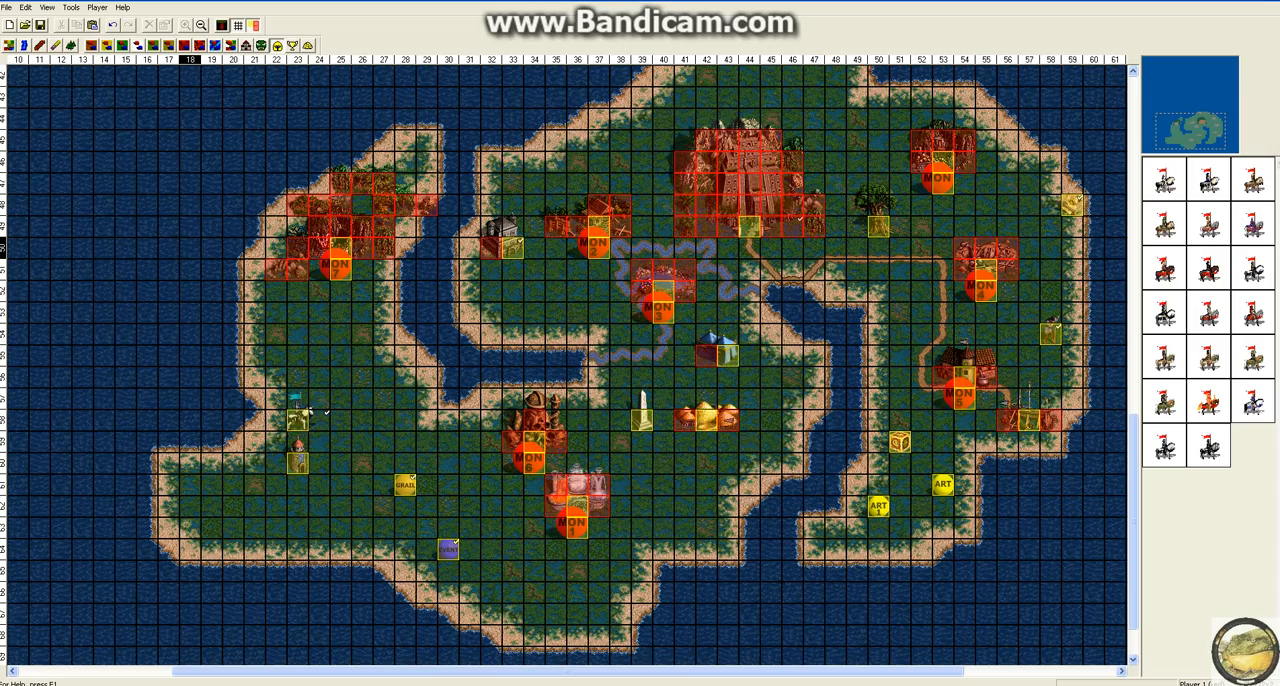